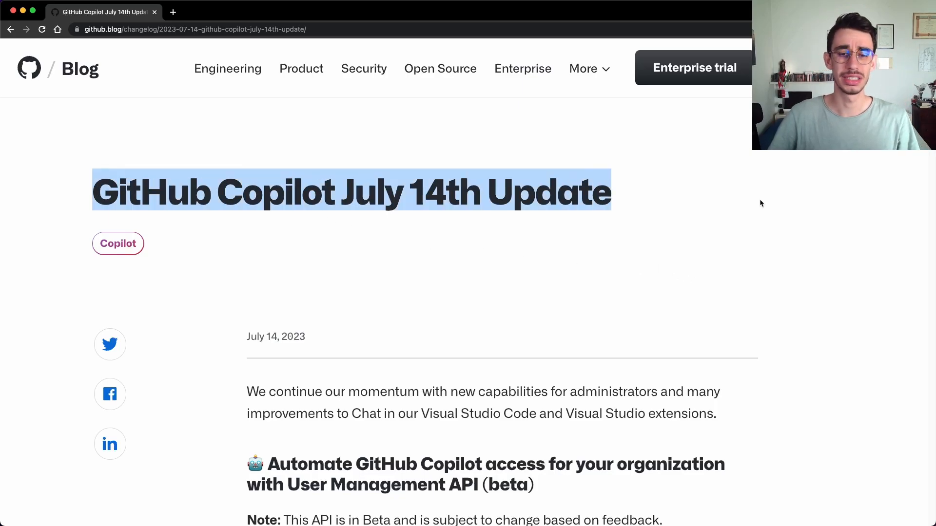
# Scroll through the blog post's section on creating workspaces with a slash command
pyautogui.scroll(-3)
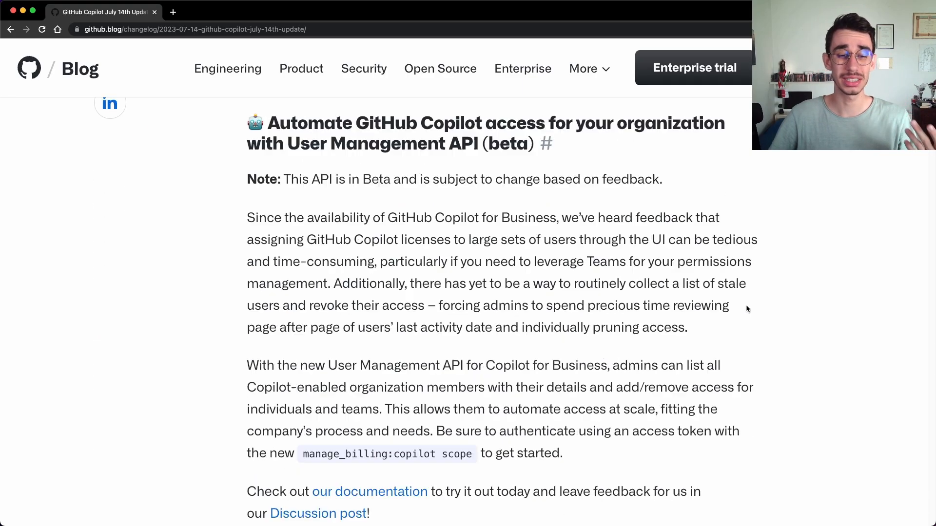
pyautogui.scroll(-3)
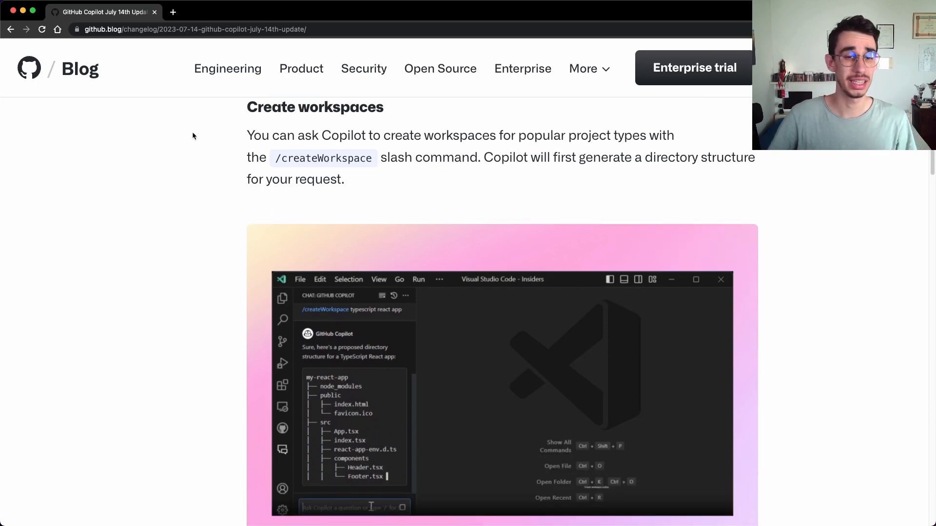
pyautogui.moveTo(393, 173)
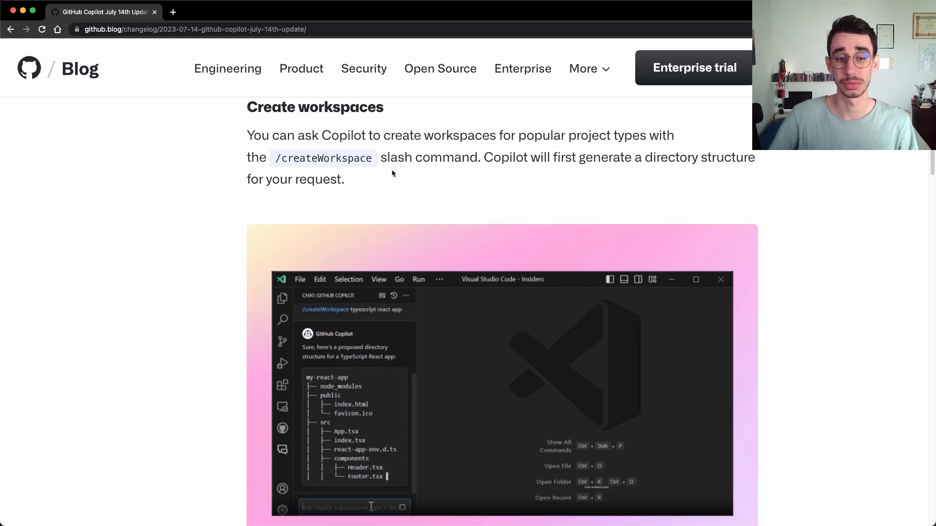
pyautogui.scroll(-3)
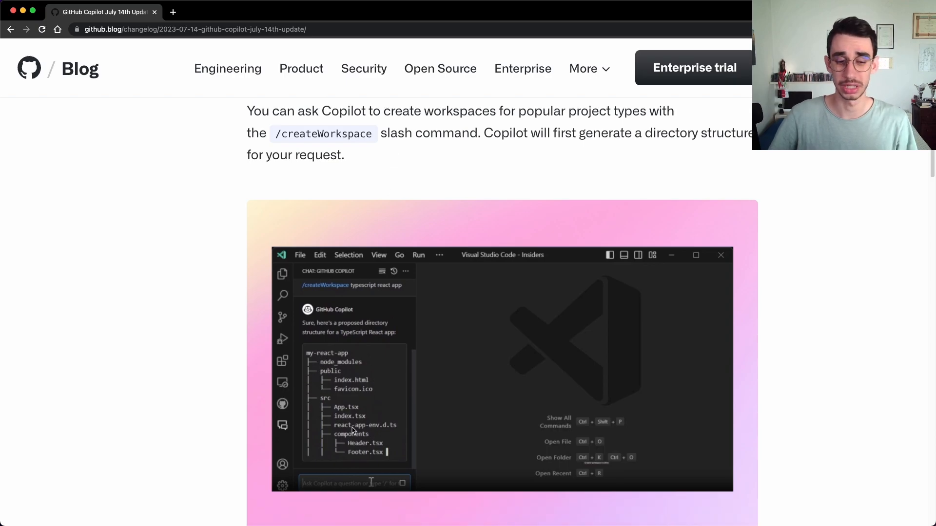
pyautogui.scroll(-3)
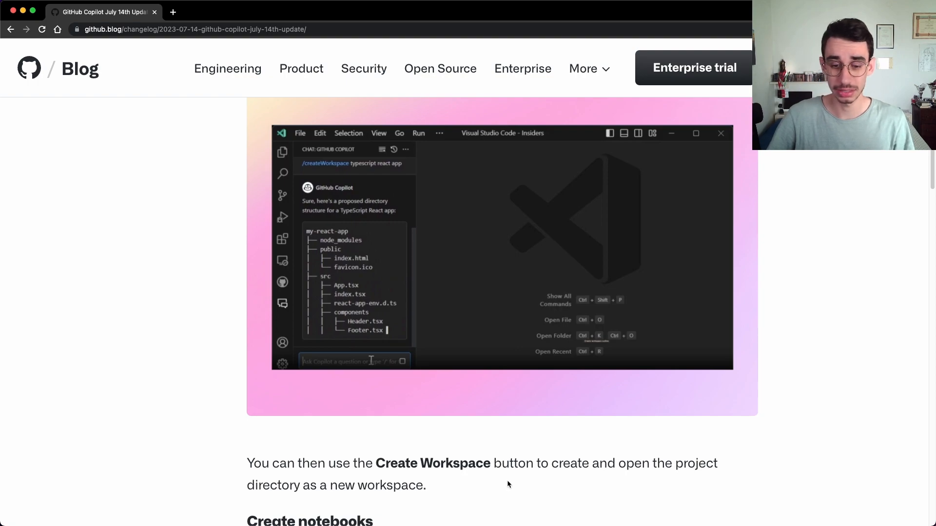
pyautogui.moveTo(673, 483)
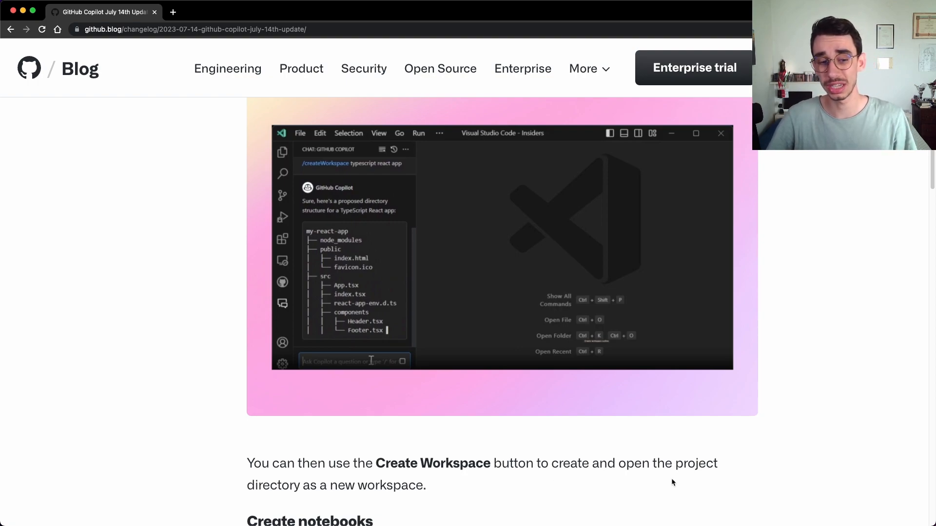
pyautogui.moveTo(364, 306)
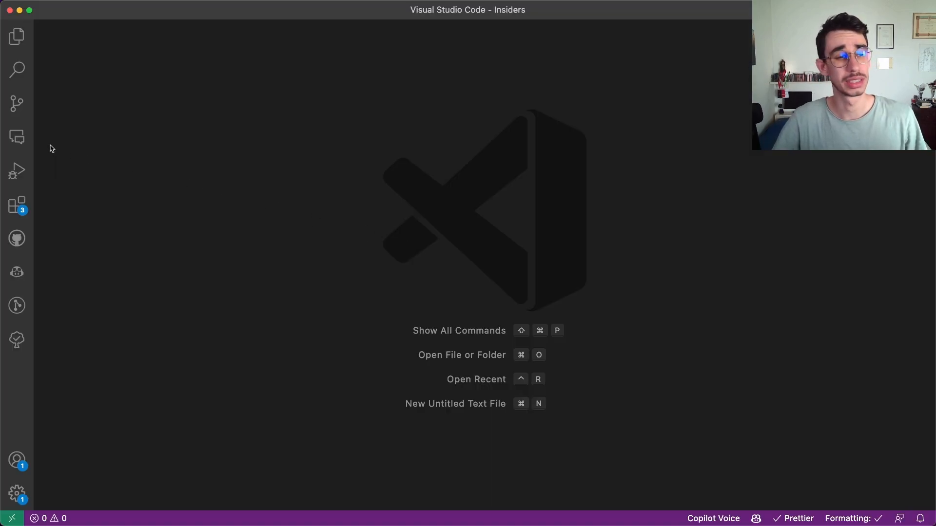
# Ask Copilot Chat /createWorkspace react app and create the proposed my-react-app workspace
pyautogui.click(16, 138)
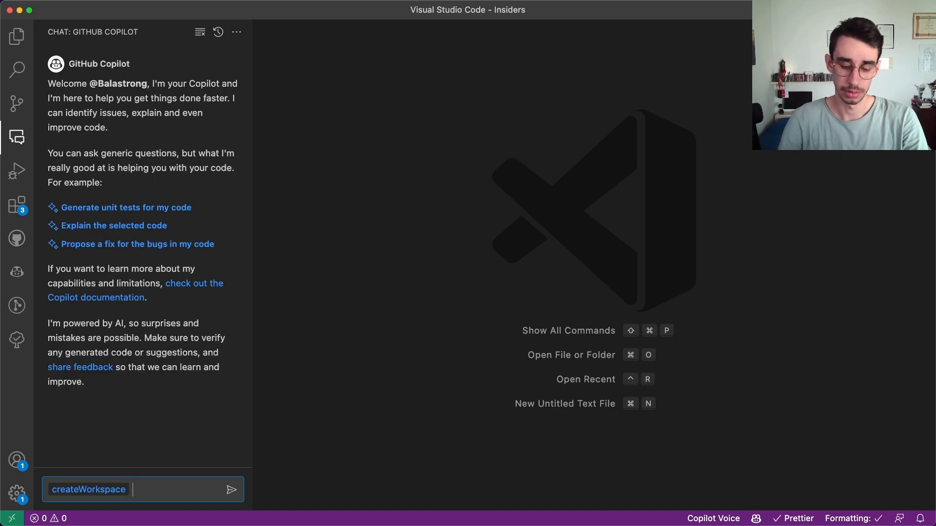
pyautogui.write('react a')
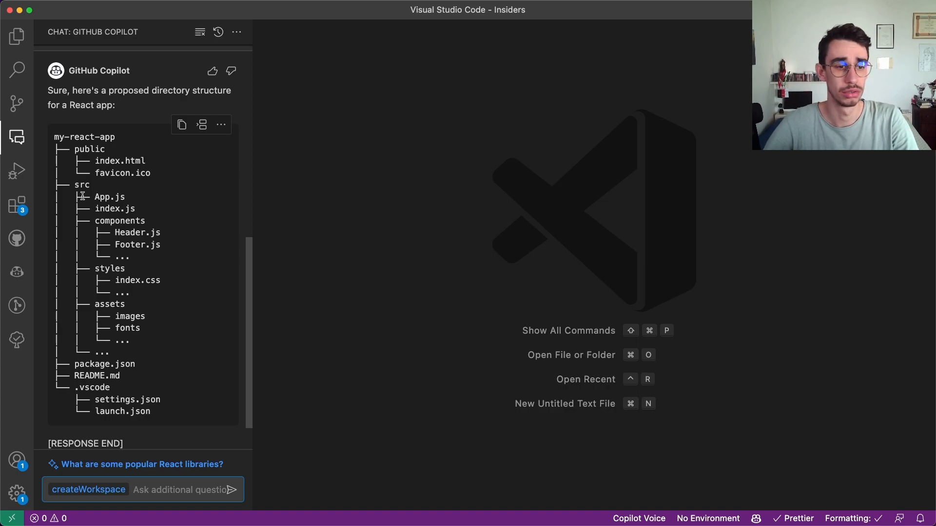
pyautogui.moveTo(119, 220); pyautogui.dragTo(160, 280)
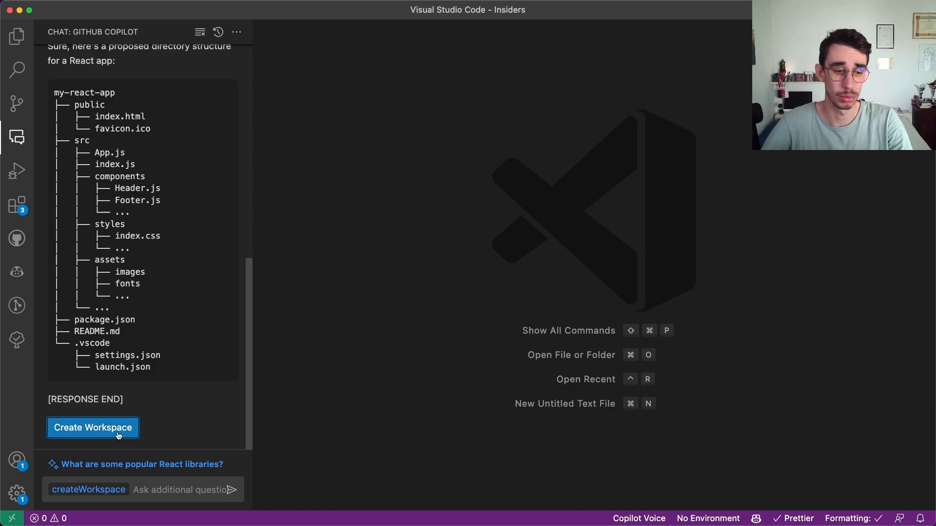
pyautogui.click(92, 427)
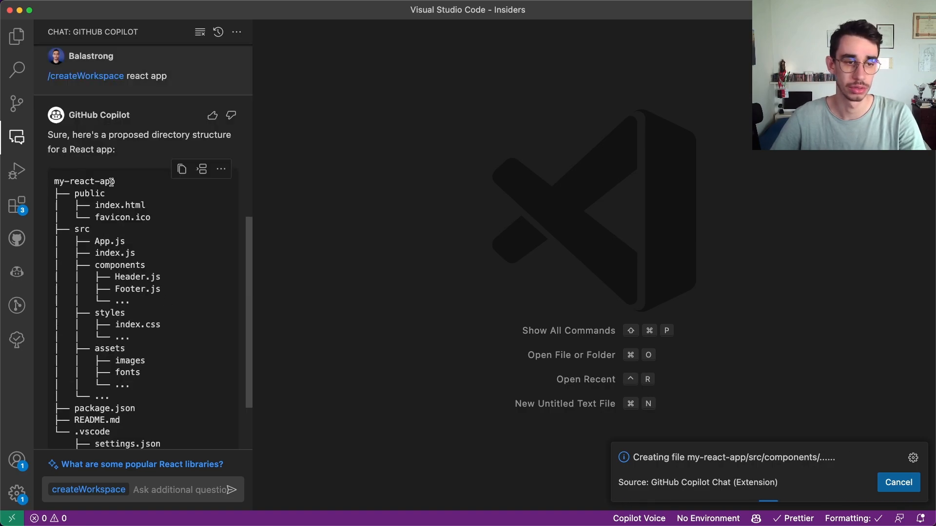
pyautogui.scroll(-3)
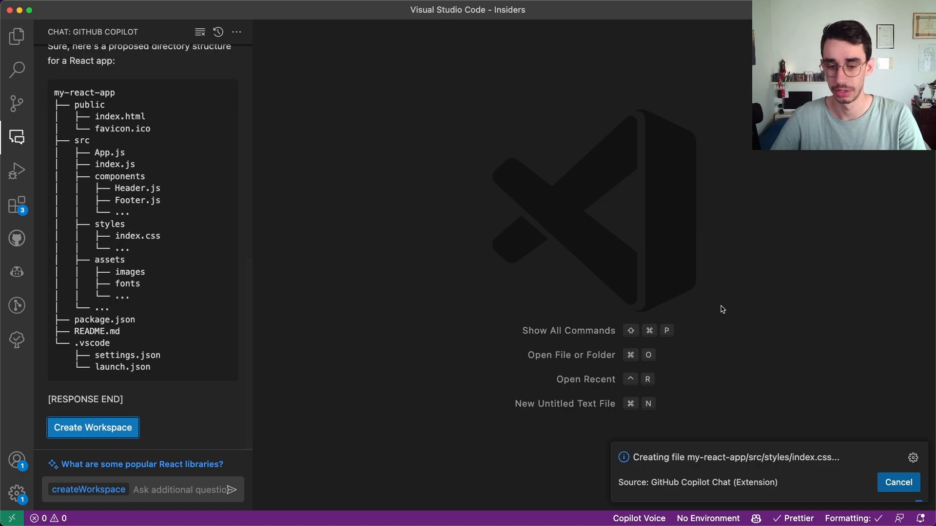
# Open my-react-app, expand public and src, and view package.json's react dependencies
pyautogui.click(93, 426)
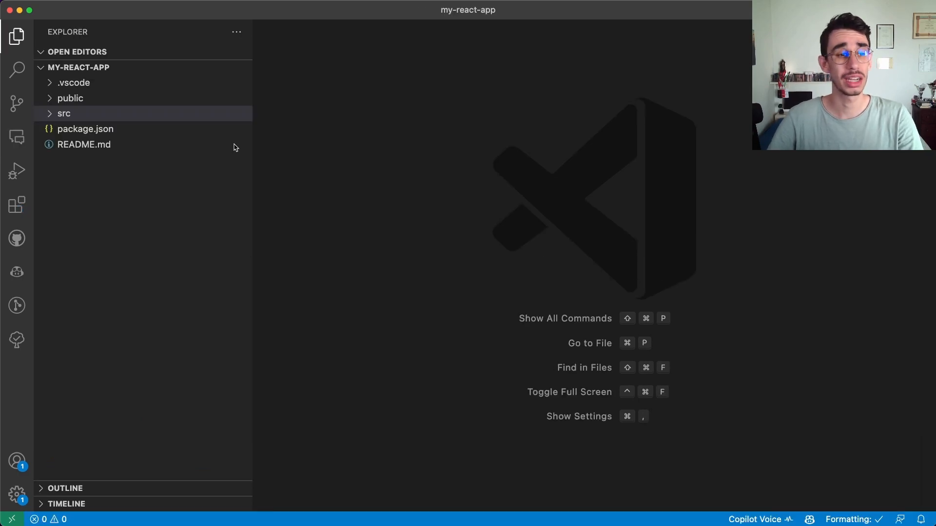
pyautogui.moveTo(106, 68)
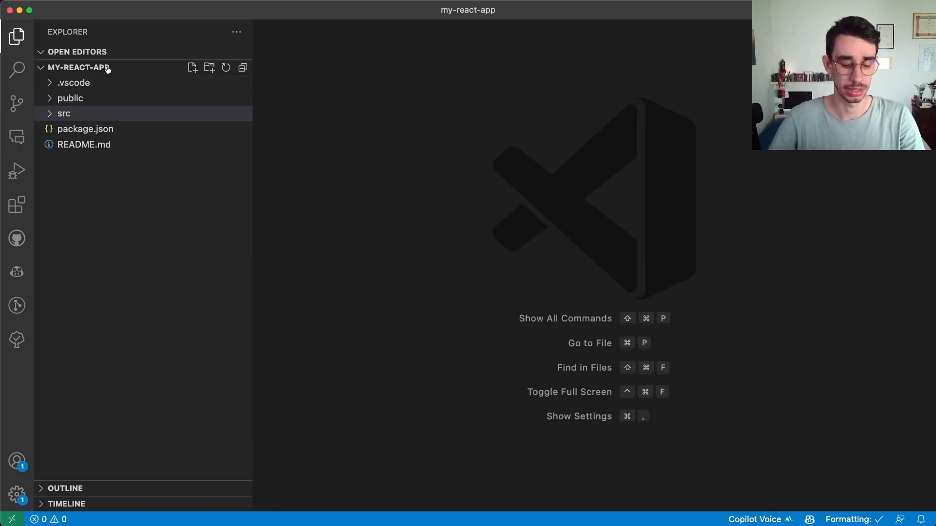
pyautogui.click(16, 137)
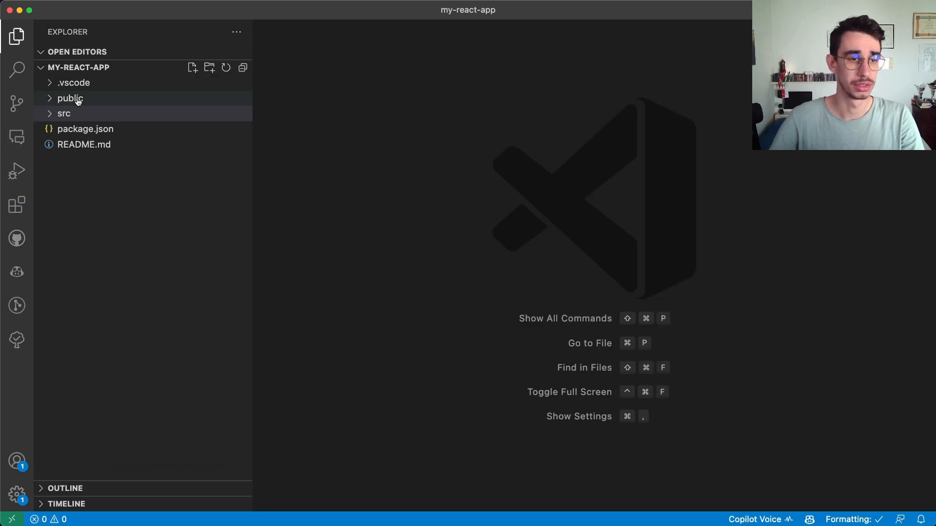
pyautogui.click(64, 113)
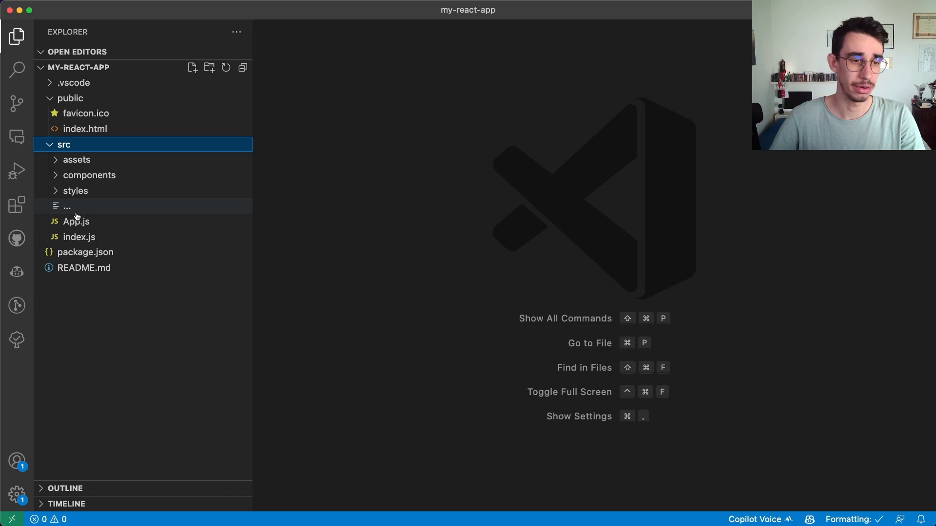
pyautogui.click(67, 206)
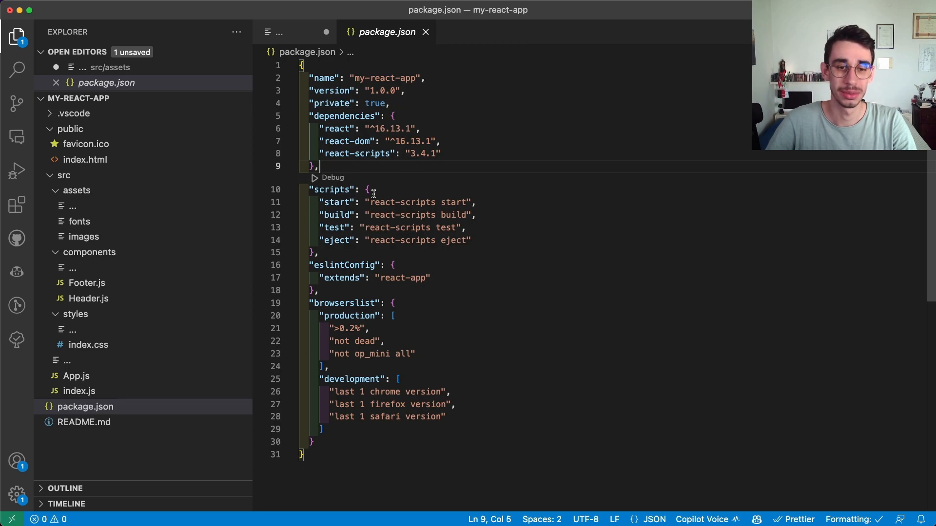
pyautogui.doubleClick(402, 203)
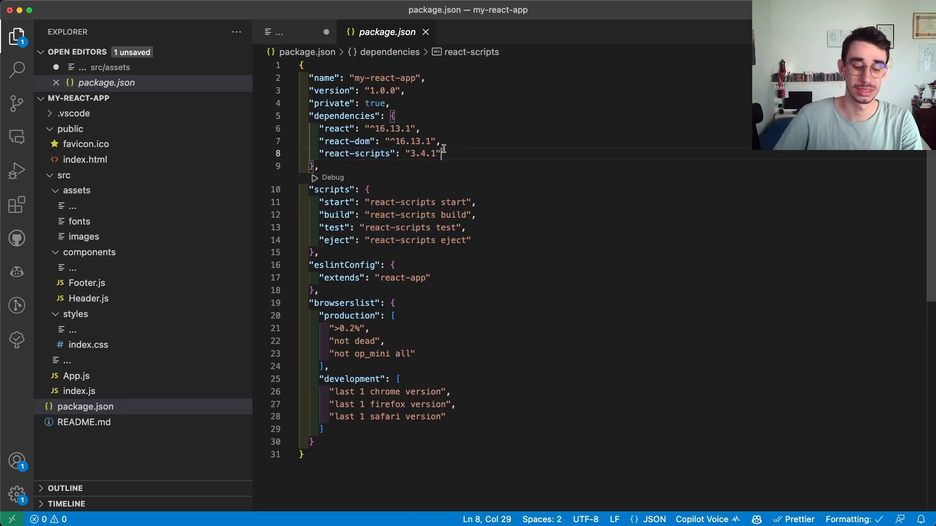
pyautogui.moveTo(16, 138)
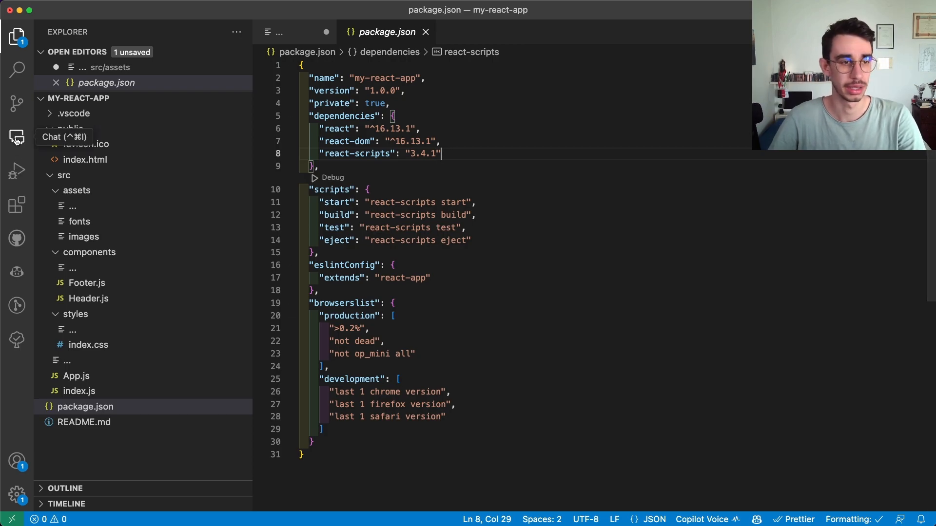
# Send a /createWorkspace request for a React app with TypeScript, vitest and GitHub Actions
pyautogui.click(16, 137)
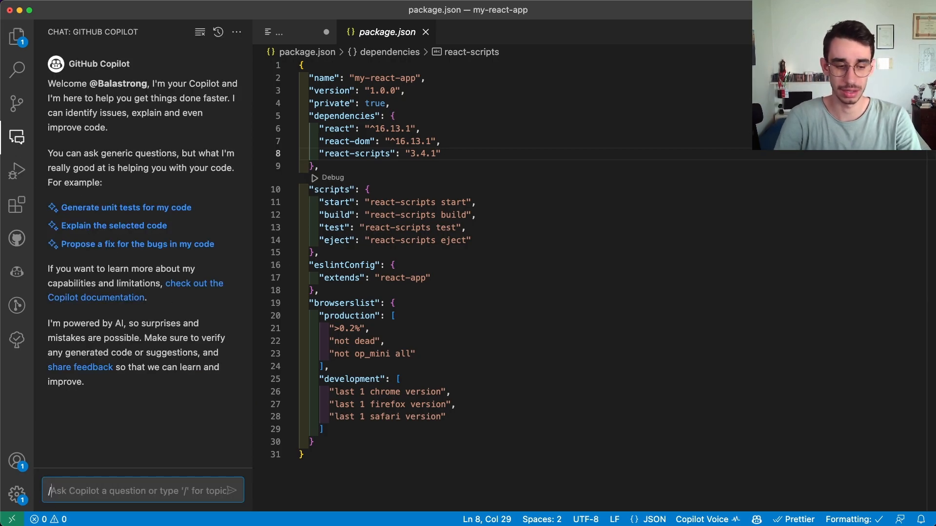
pyautogui.write('/')
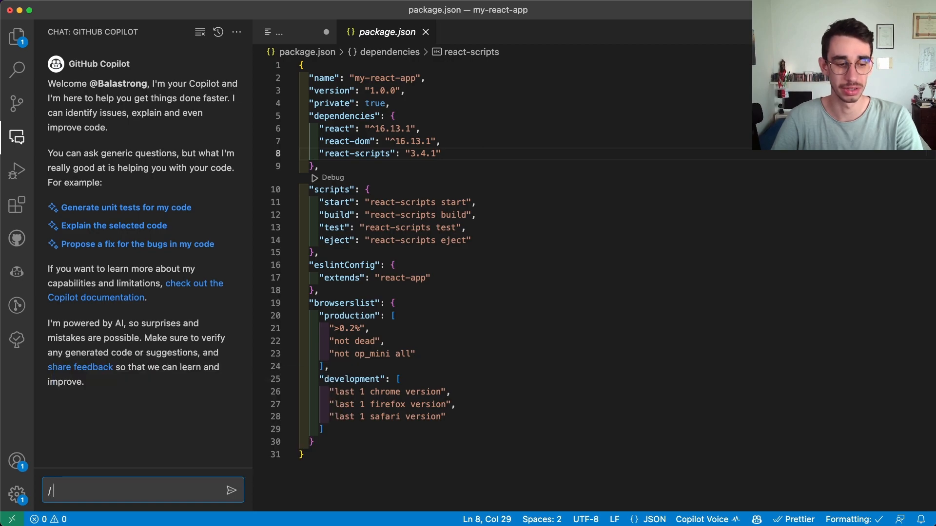
pyautogui.write('createWorkspace create a react app with typescript, vite,')
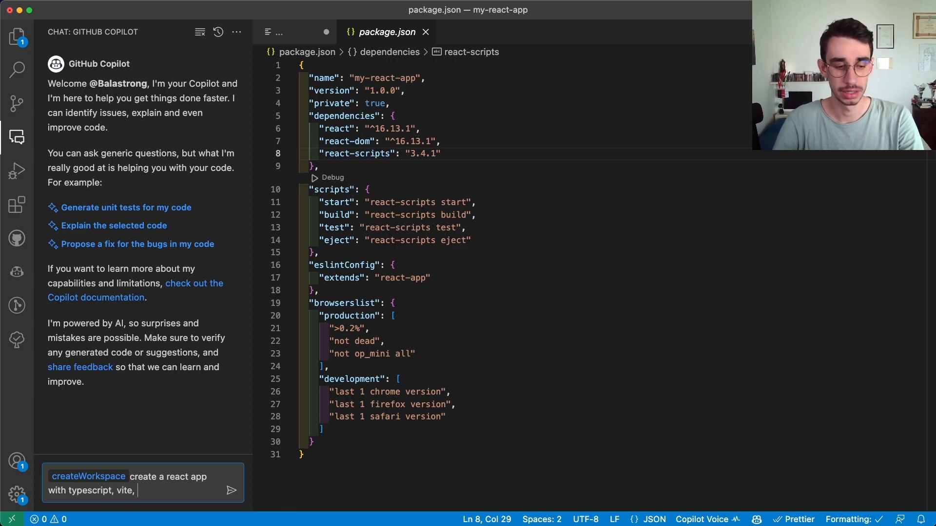
pyautogui.write('vitest and')
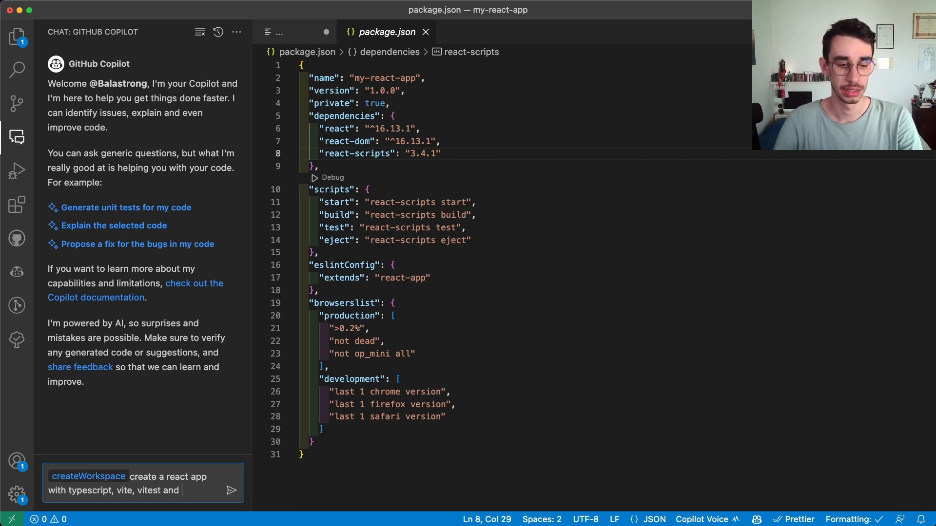
pyautogui.write('some github actions t')
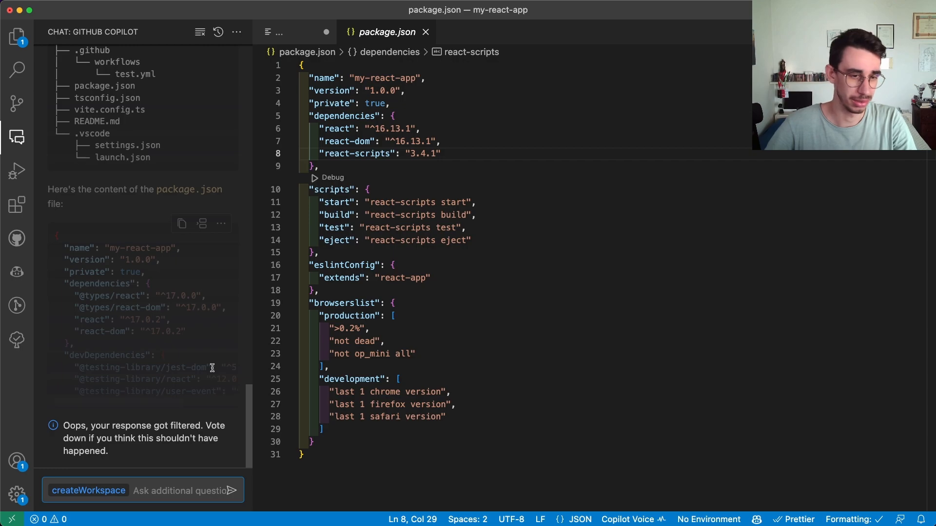
# Read Copilot's proposed my-ts-app structure and create-react-app --template typescript command
pyautogui.scroll(-3)
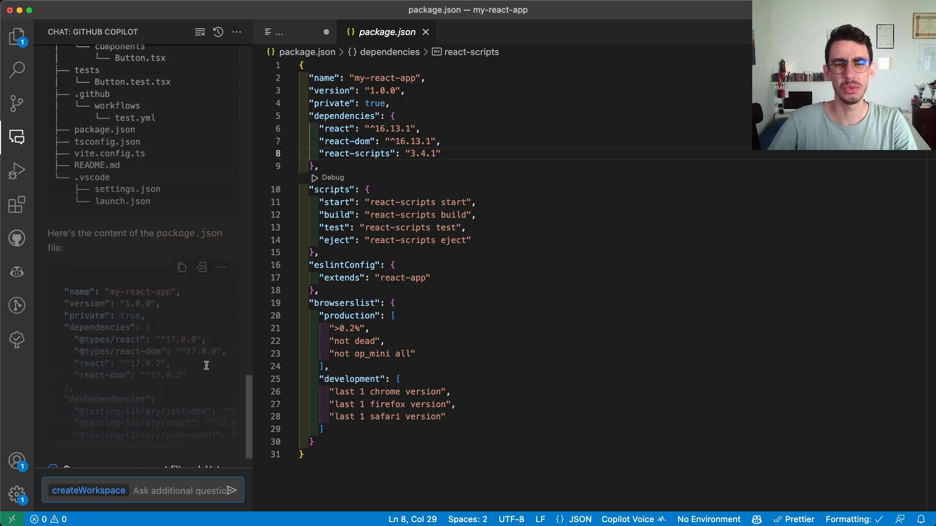
pyautogui.scroll(-3)
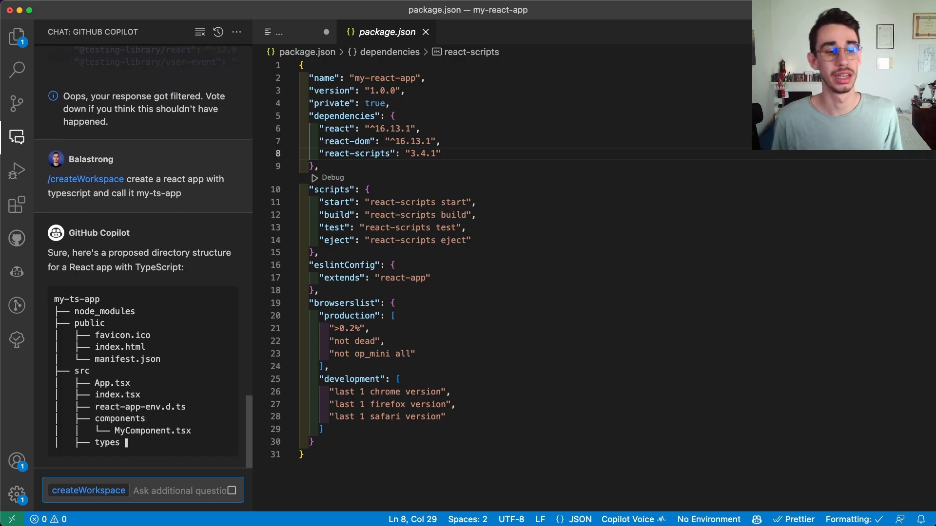
pyautogui.scroll(-3)
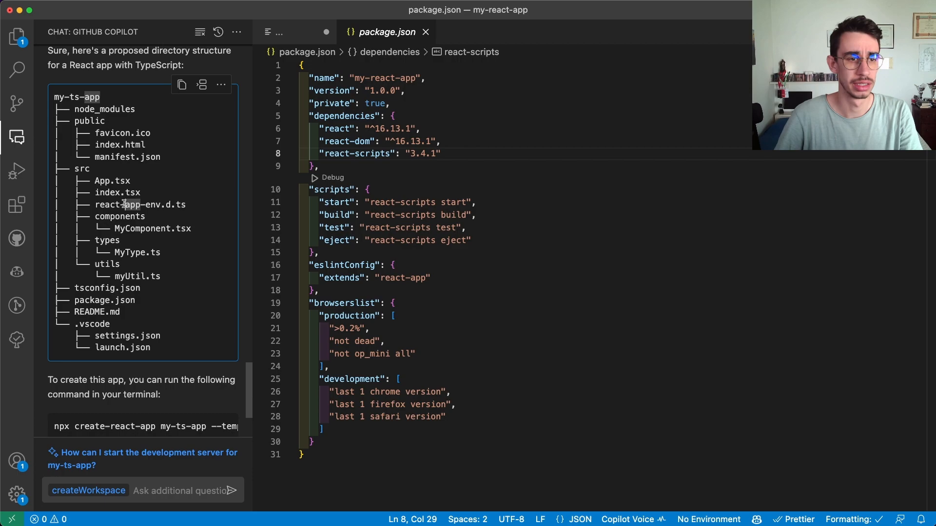
pyautogui.scroll(-3)
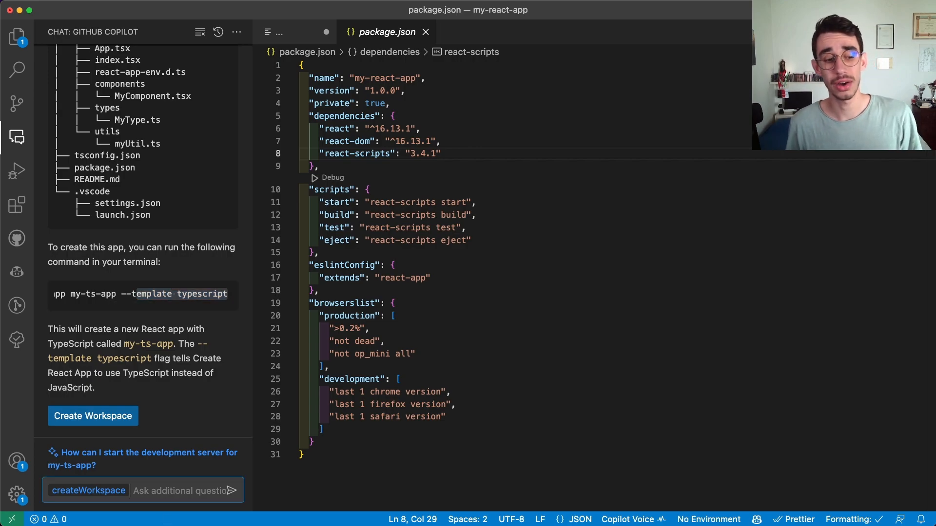
# Send /createWorkspace for an open source npm package with GitHub Actions running the tests
pyautogui.write('a')
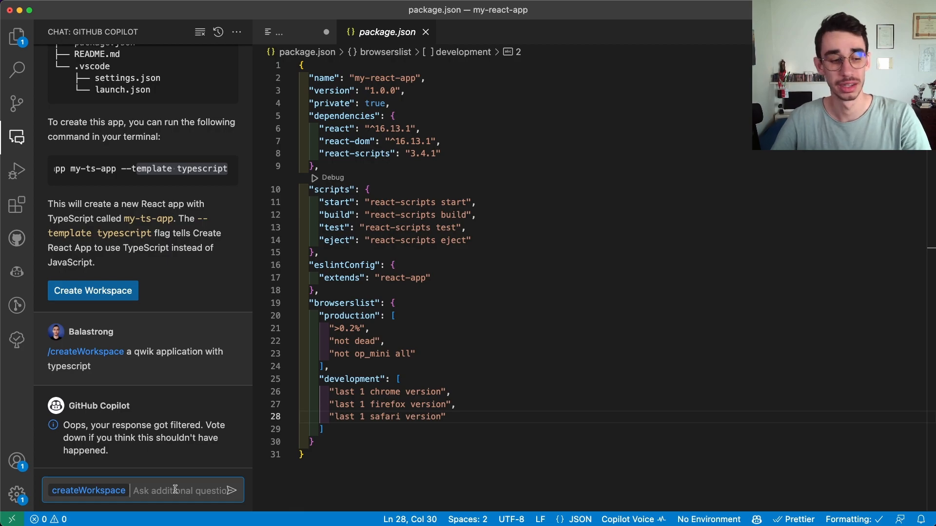
pyautogui.write('an open source n')
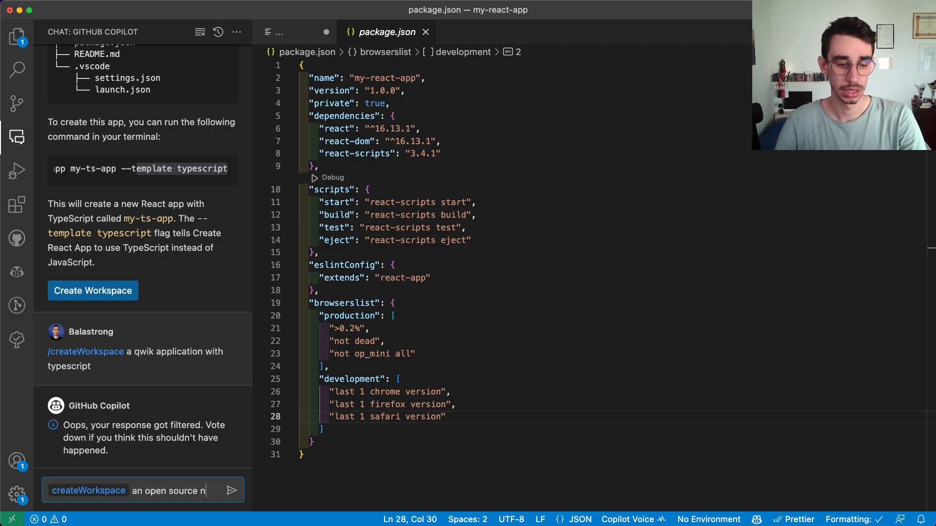
pyautogui.write('pm package')
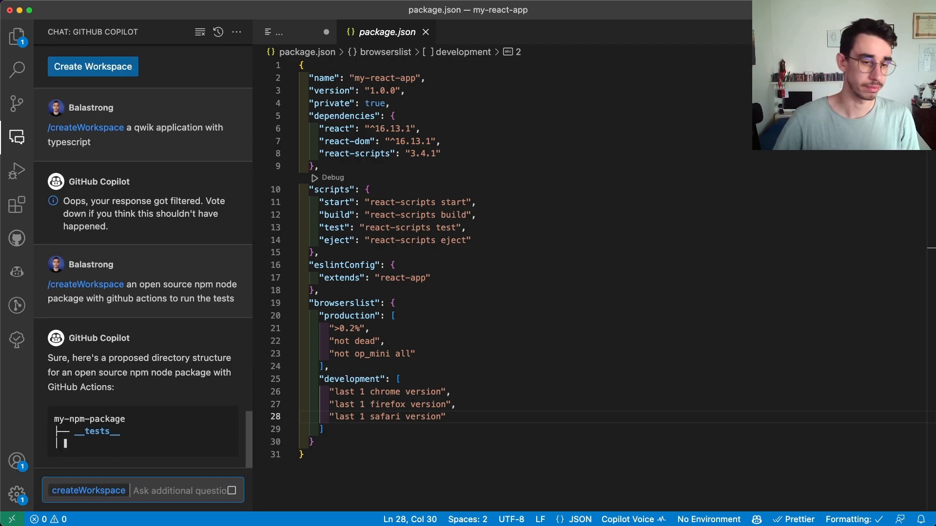
# Scroll through Copilot's my-npm-package setup steps and GitHub Actions test workflow
pyautogui.scroll(-3)
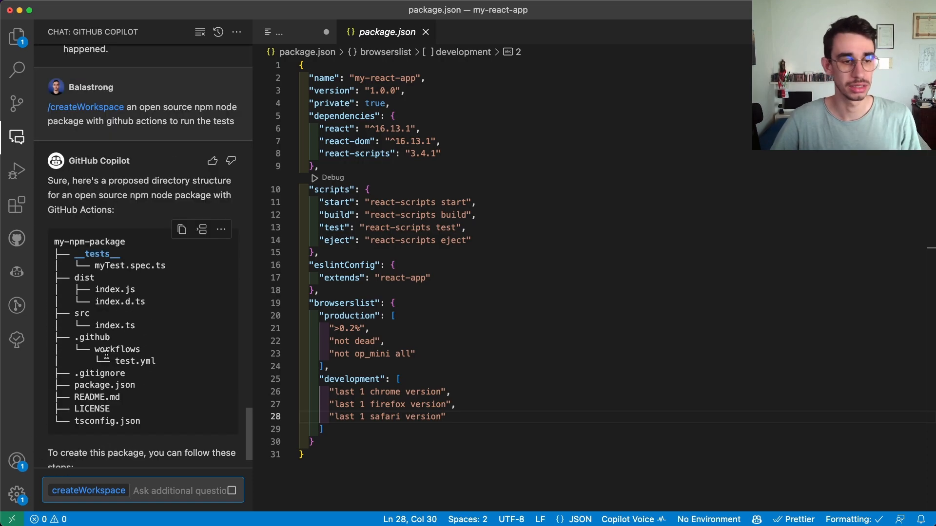
pyautogui.doubleClick(97, 253)
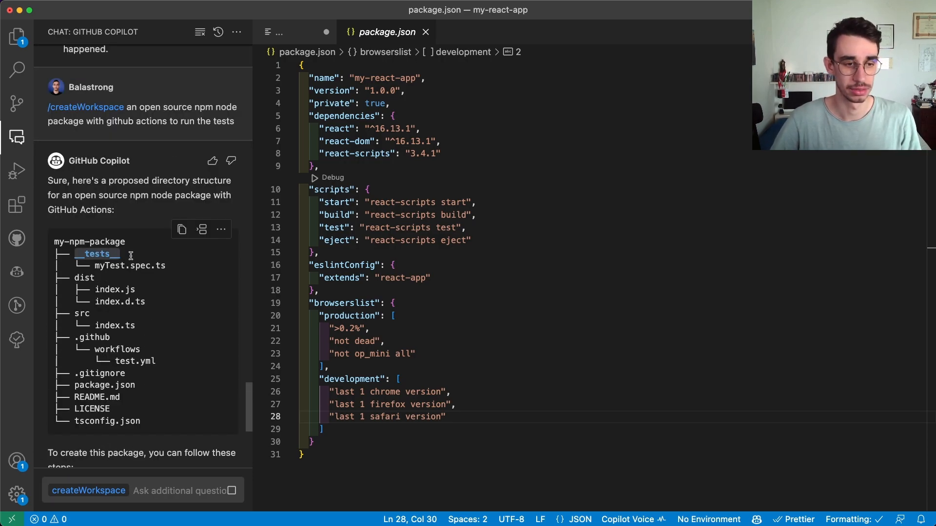
pyautogui.scroll(-3)
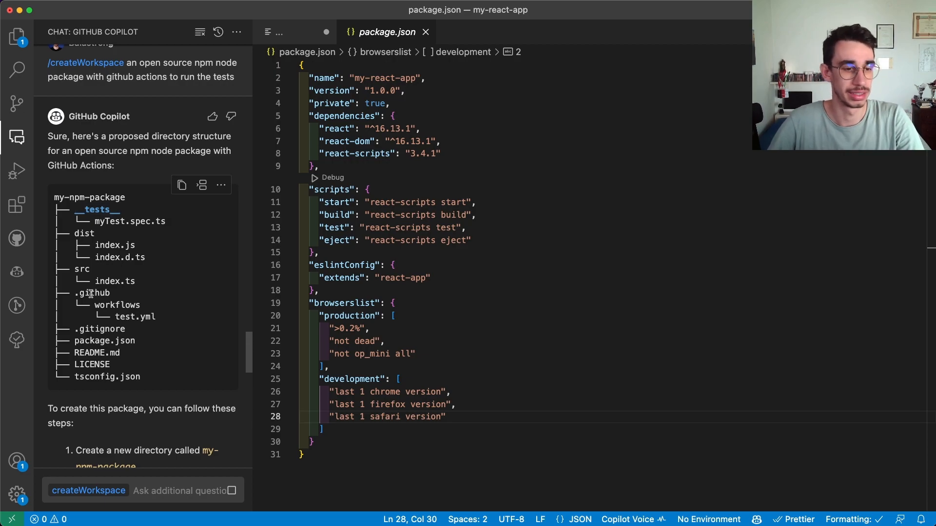
pyautogui.scroll(-3)
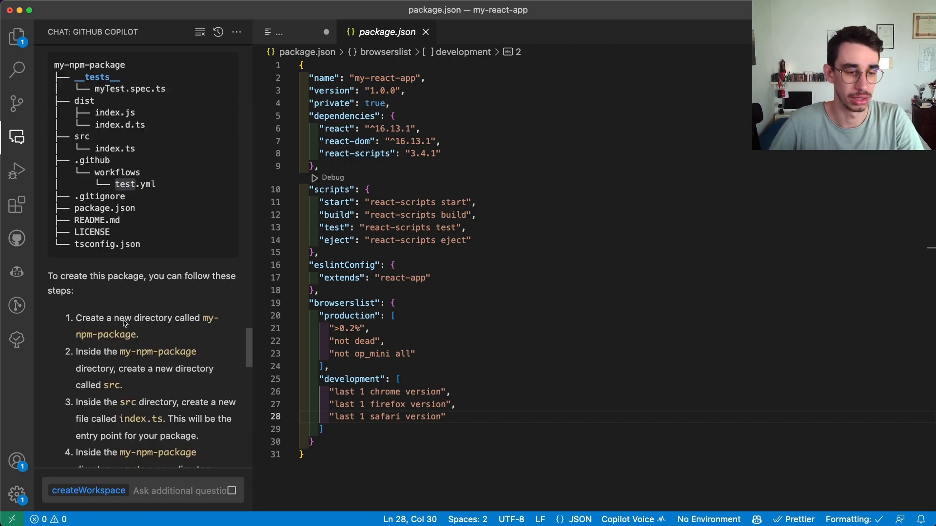
pyautogui.scroll(-3)
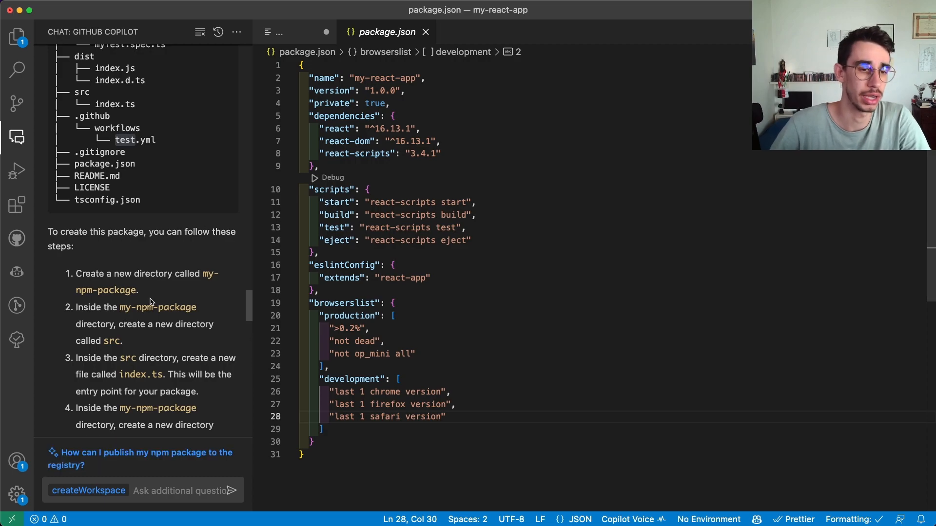
pyautogui.scroll(-3)
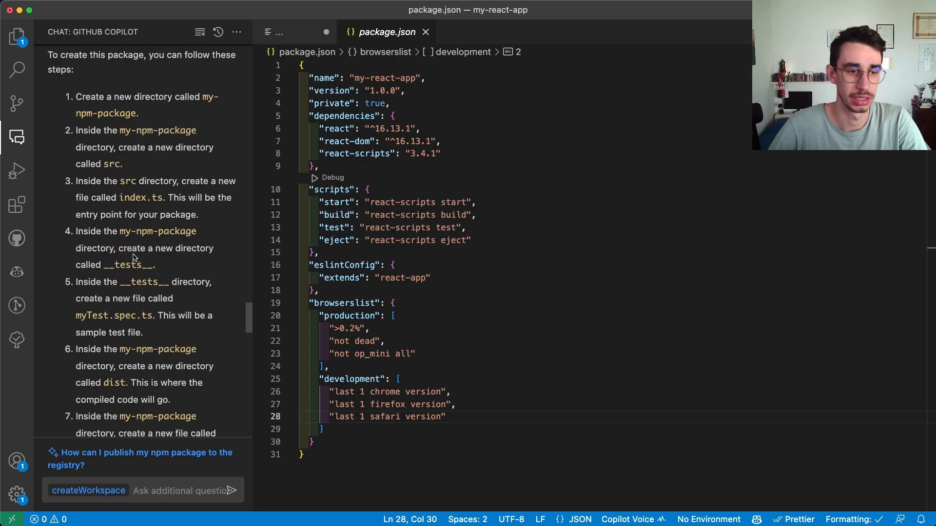
pyautogui.scroll(-3)
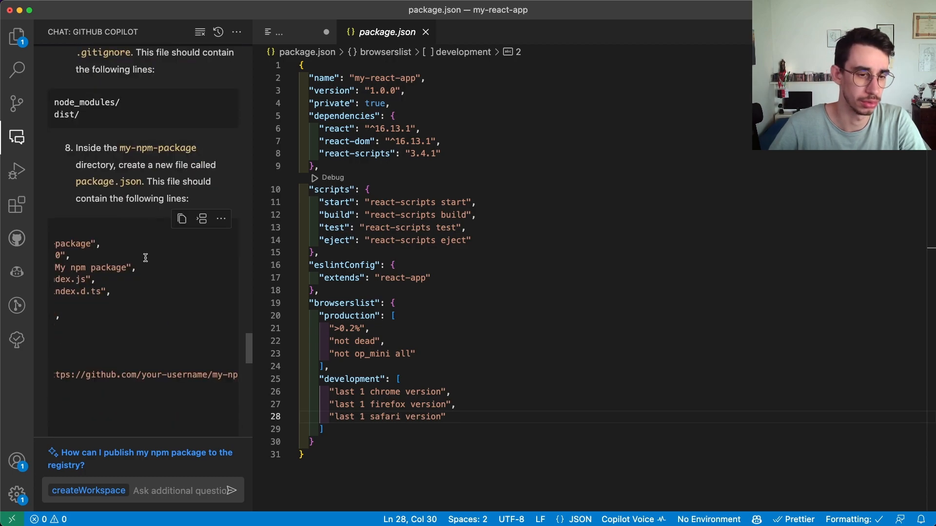
pyautogui.scroll(-3)
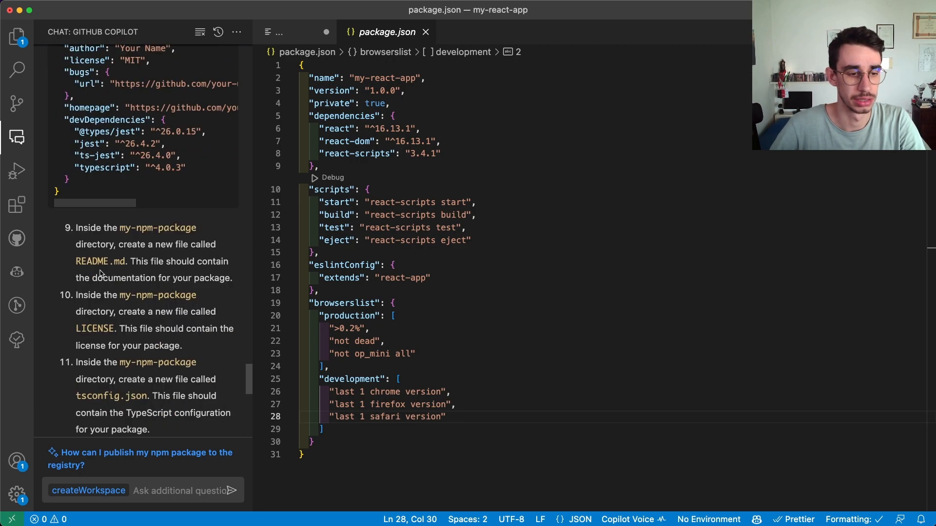
pyautogui.scroll(-3)
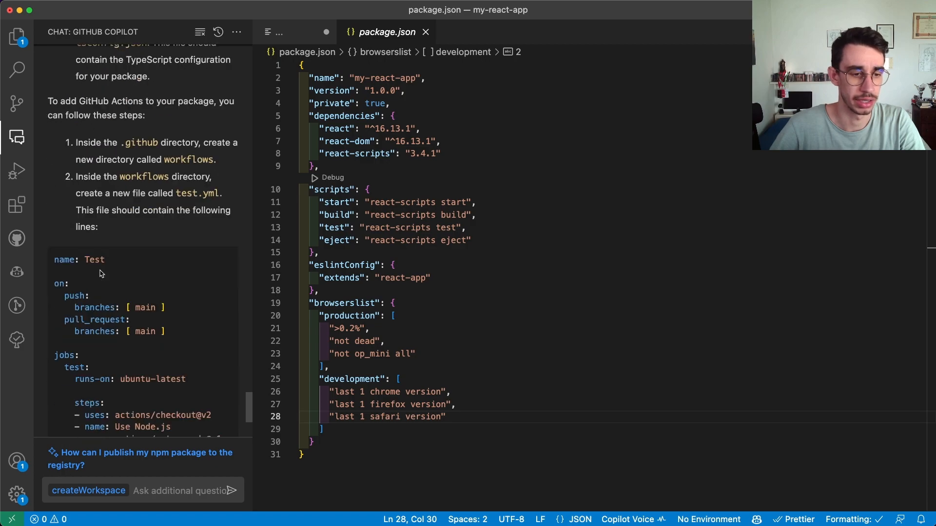
pyautogui.scroll(-3)
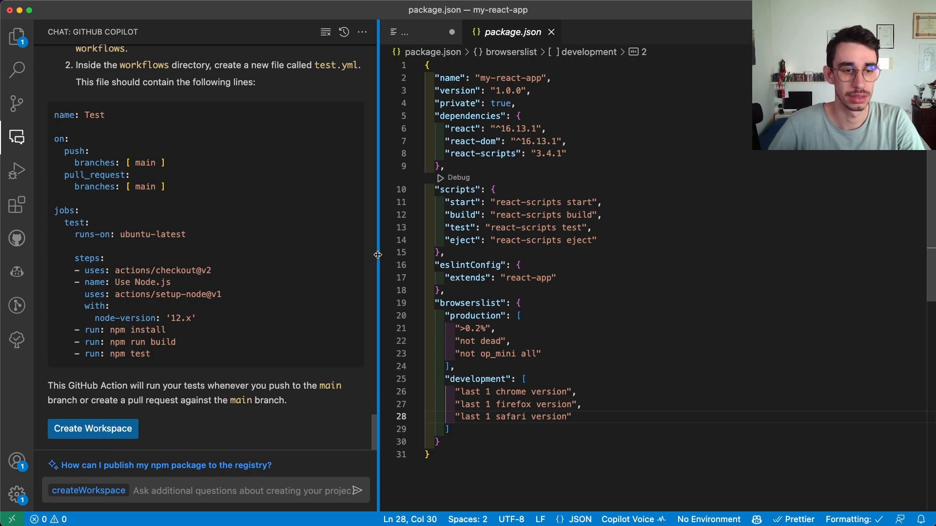
pyautogui.scroll(-3)
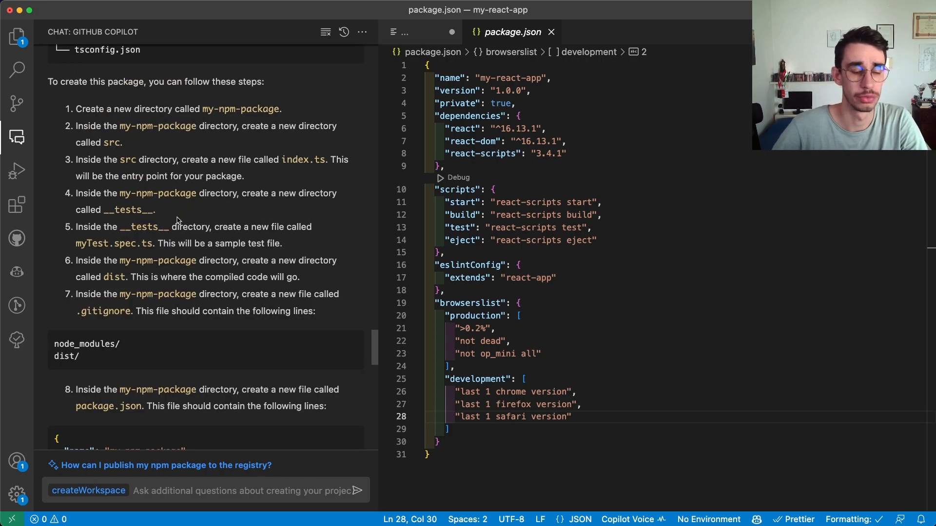
pyautogui.moveTo(171, 235)
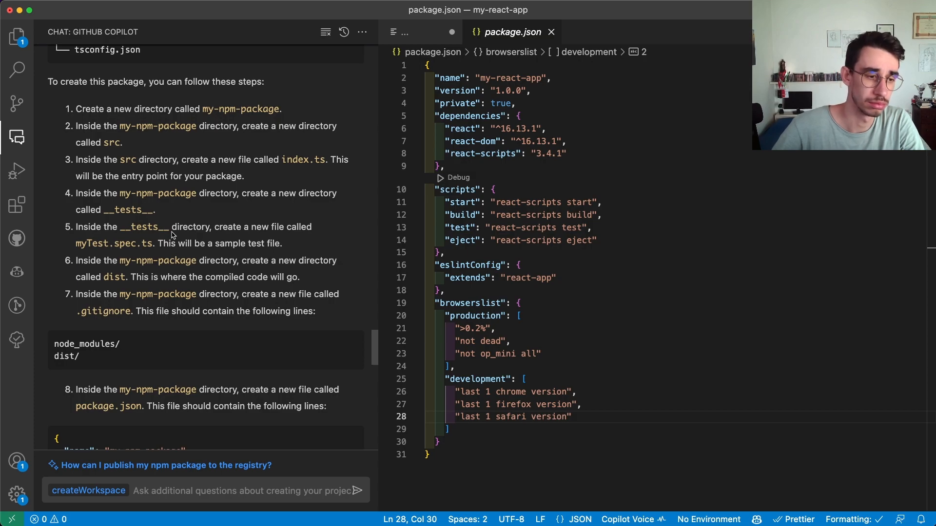
pyautogui.scroll(-3)
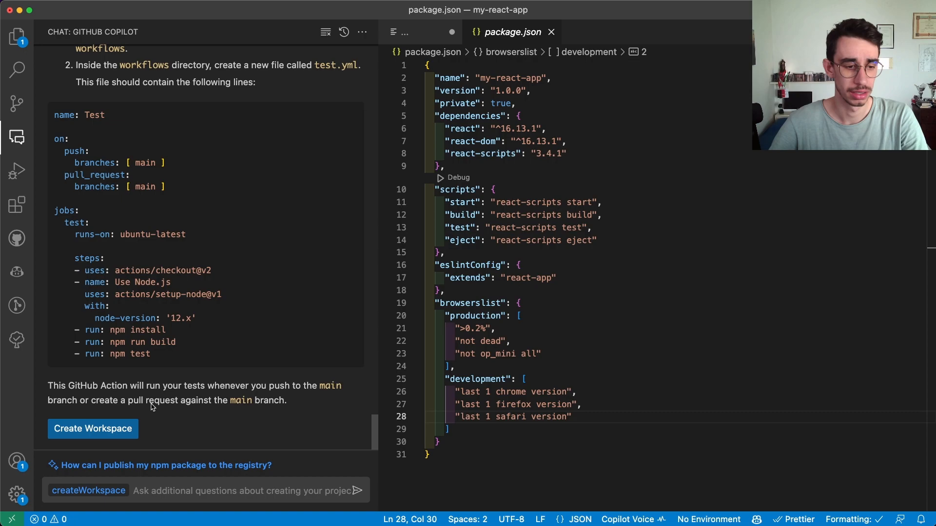
# Create the my-npm-package workspace in a chosen destination folder and open it
pyautogui.click(92, 429)
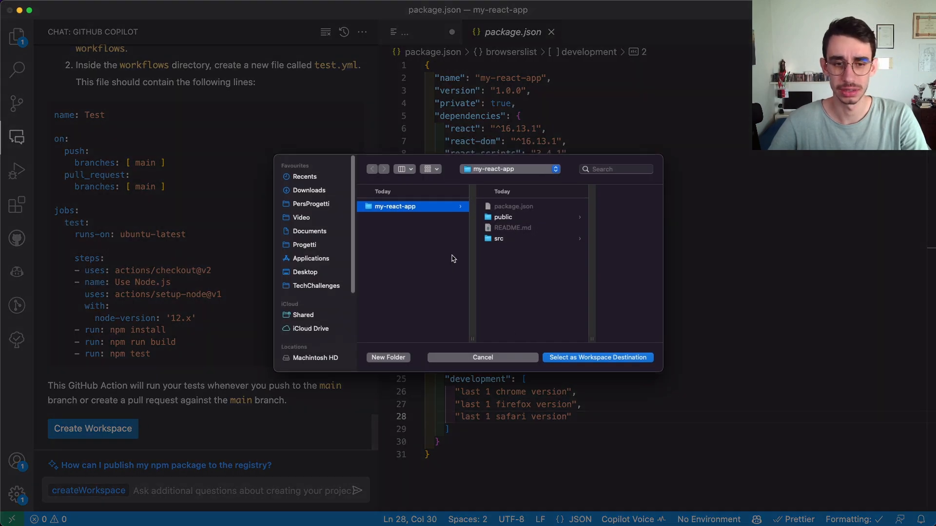
pyautogui.click(596, 356)
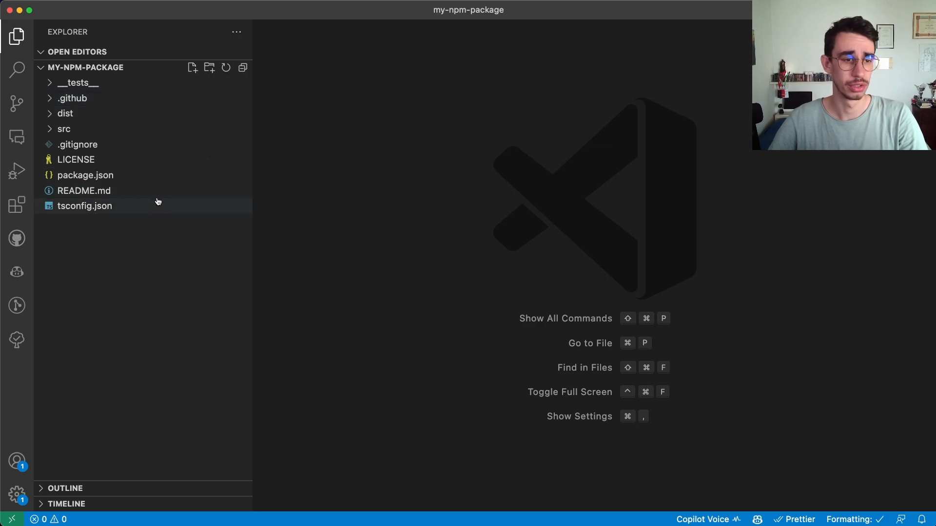
# Review the generated tsconfig.json and package.json, noting jest in devDependencies
pyautogui.doubleClick(85, 206)
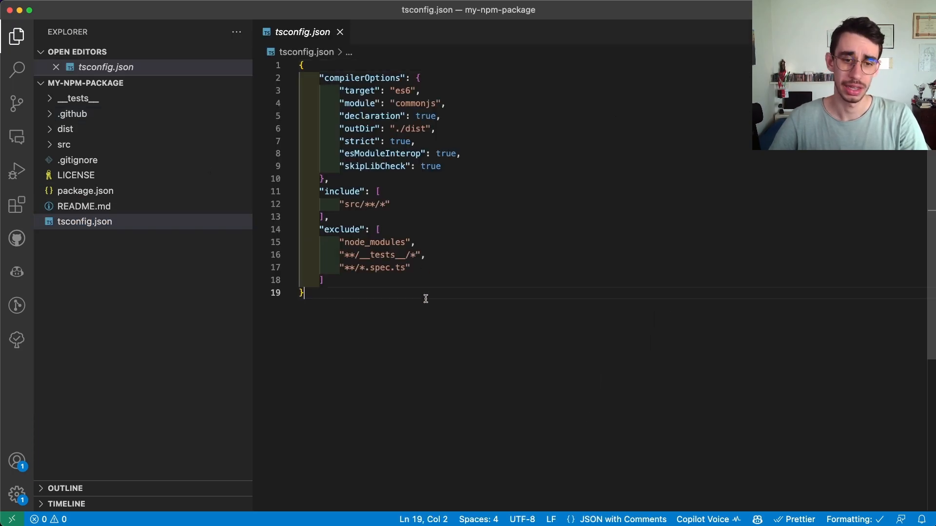
pyautogui.press('cmd+a')
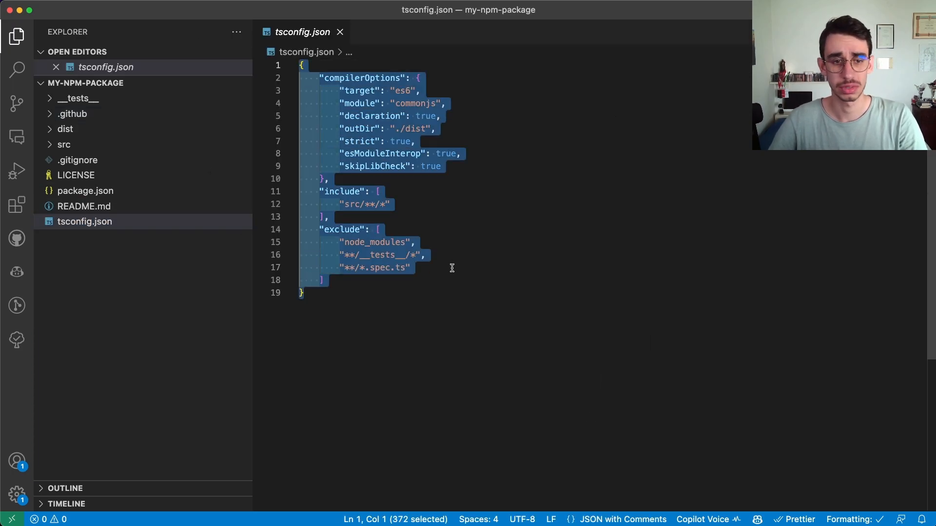
pyautogui.click(419, 267)
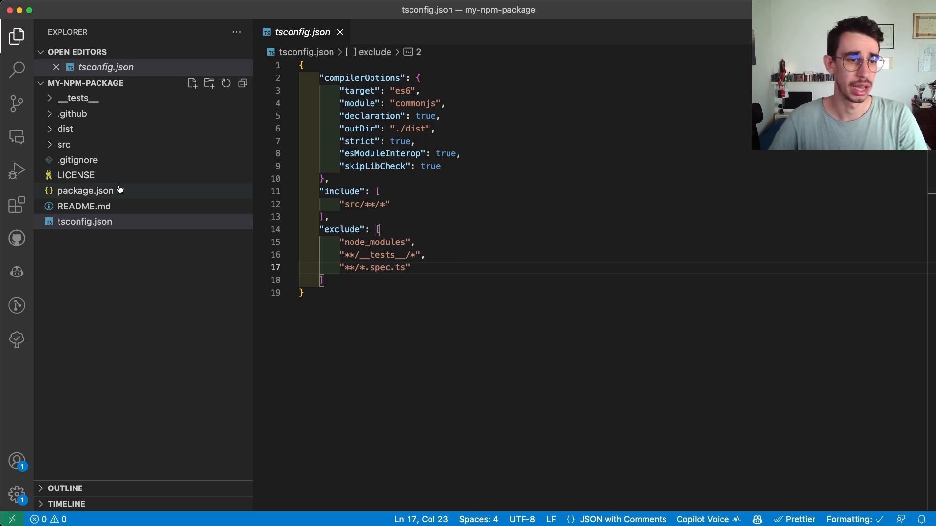
pyautogui.click(86, 190)
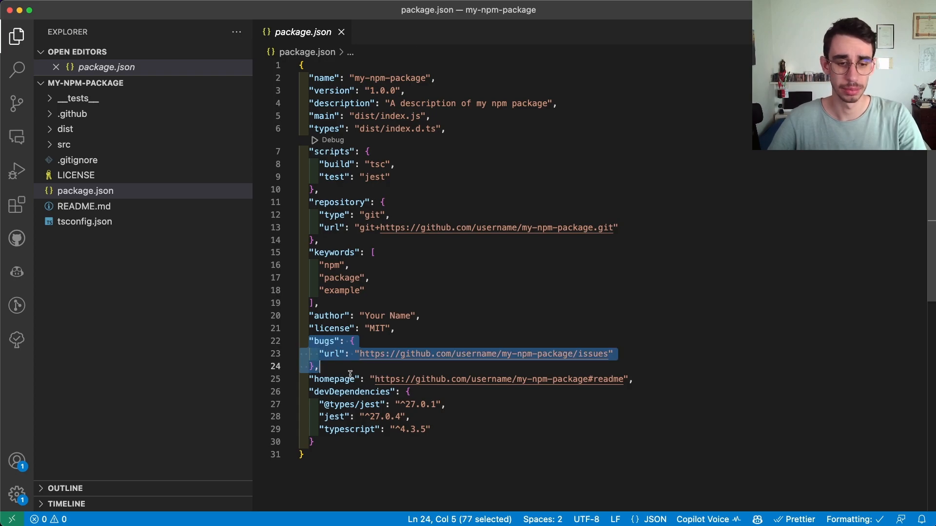
pyautogui.doubleClick(335, 416)
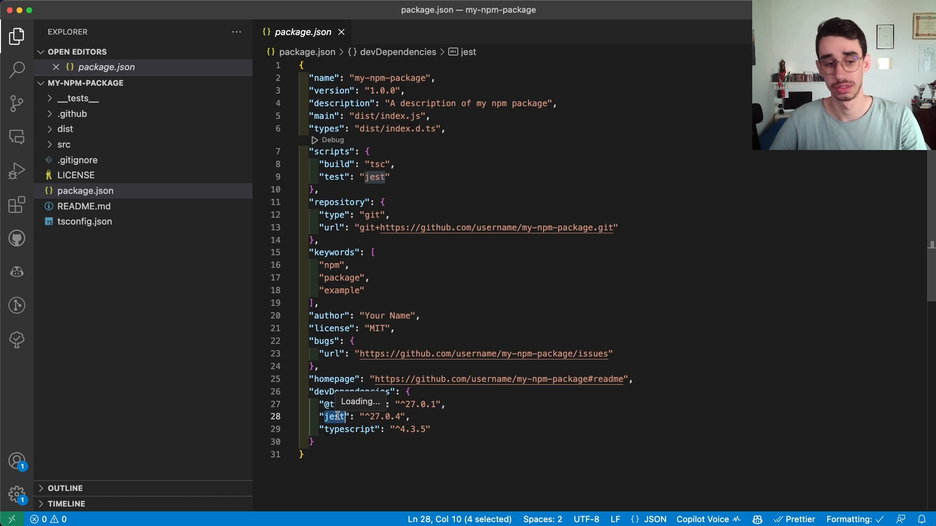
# Look at the sample myTest.spec.ts and the GitHub Actions test.yml workflow
pyautogui.click(75, 174)
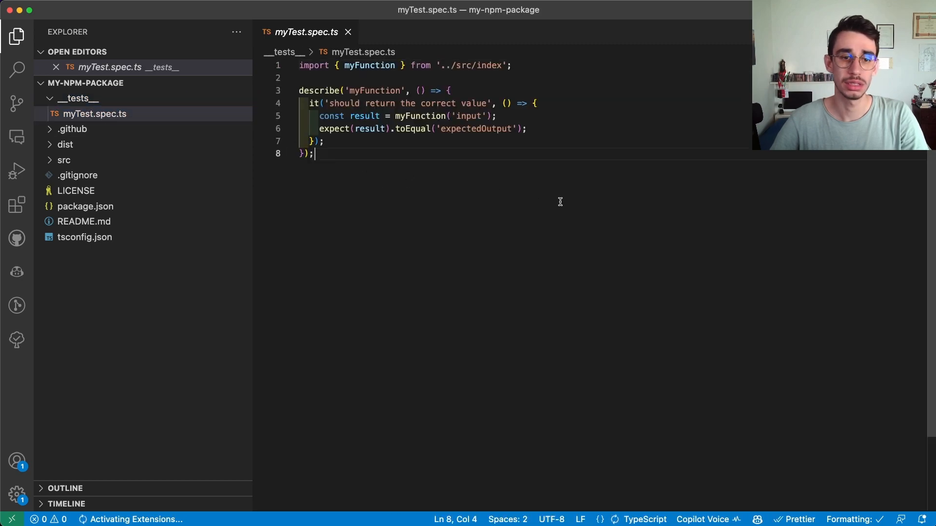
pyautogui.click(71, 129)
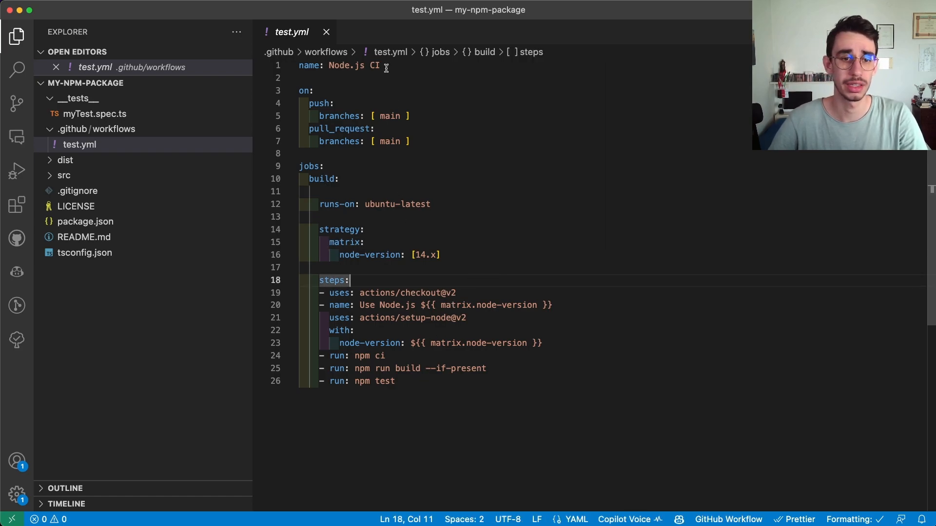
pyautogui.doubleClick(378, 356)
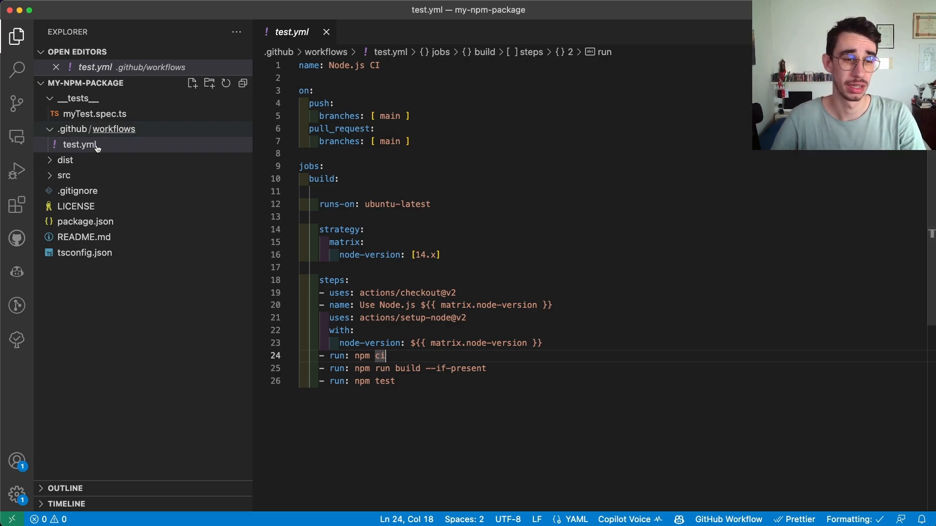
# Review dist index.d.ts and index.js, src/index.ts, and the myFunction test spec
pyautogui.click(84, 174)
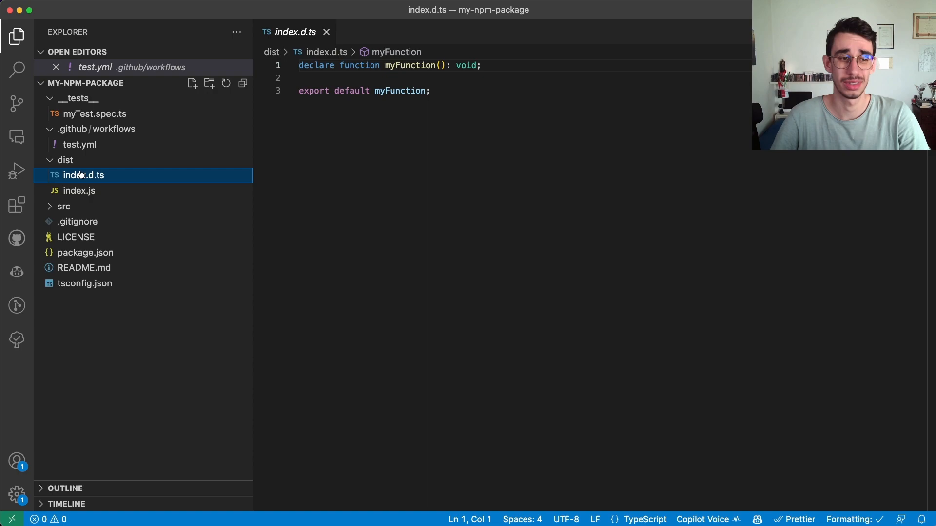
pyautogui.click(78, 190)
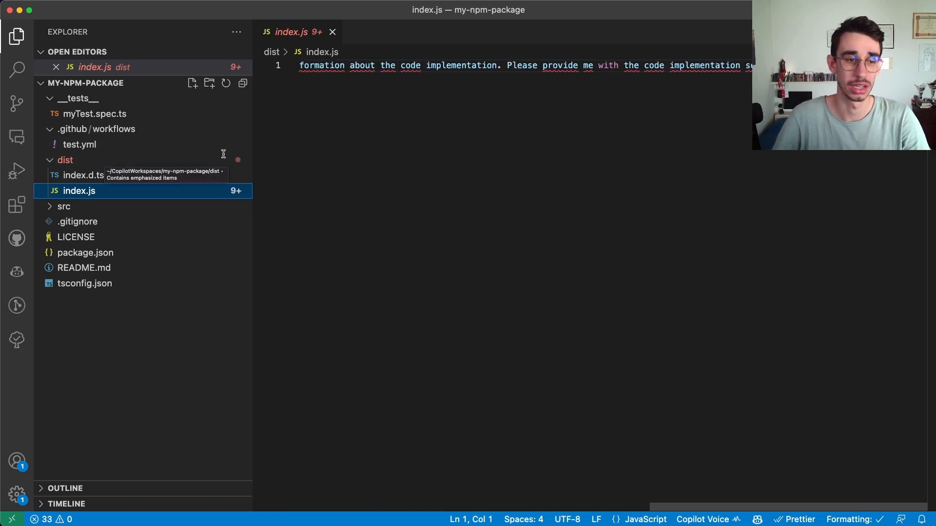
pyautogui.click(64, 160)
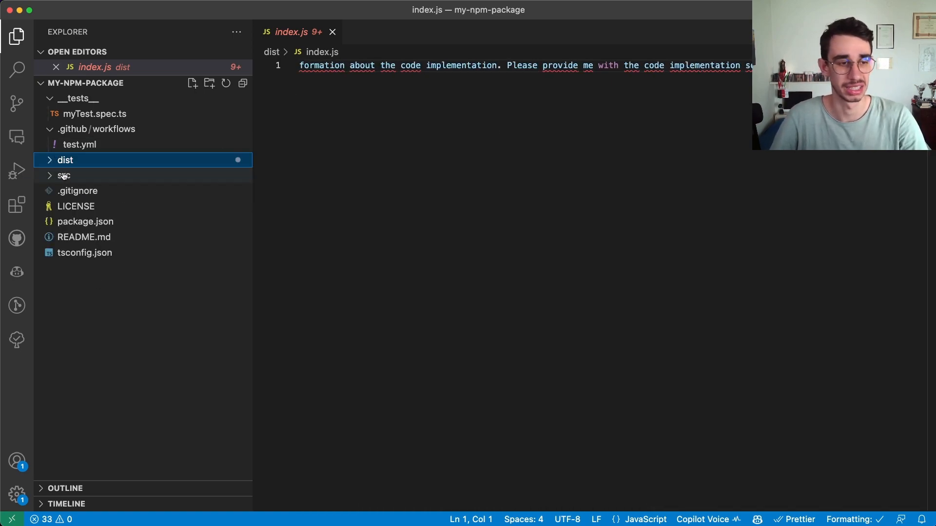
pyautogui.click(79, 190)
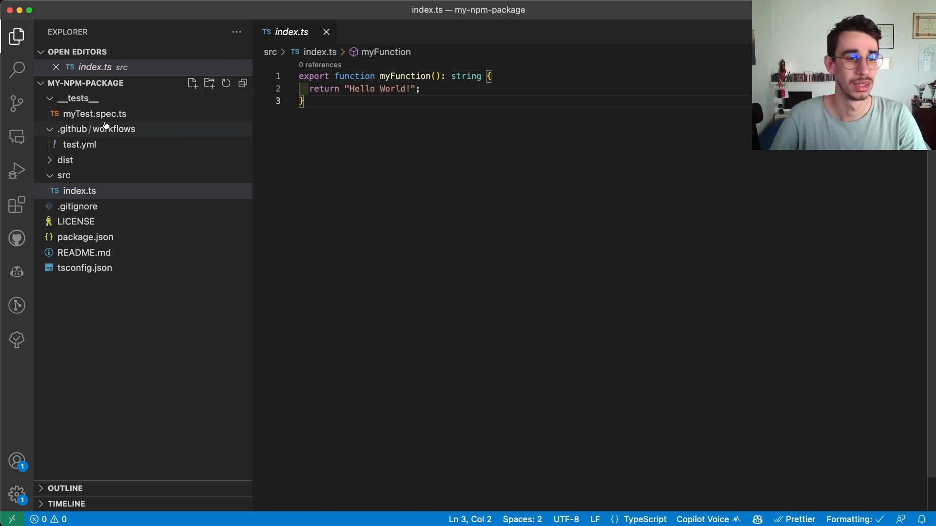
pyautogui.click(94, 113)
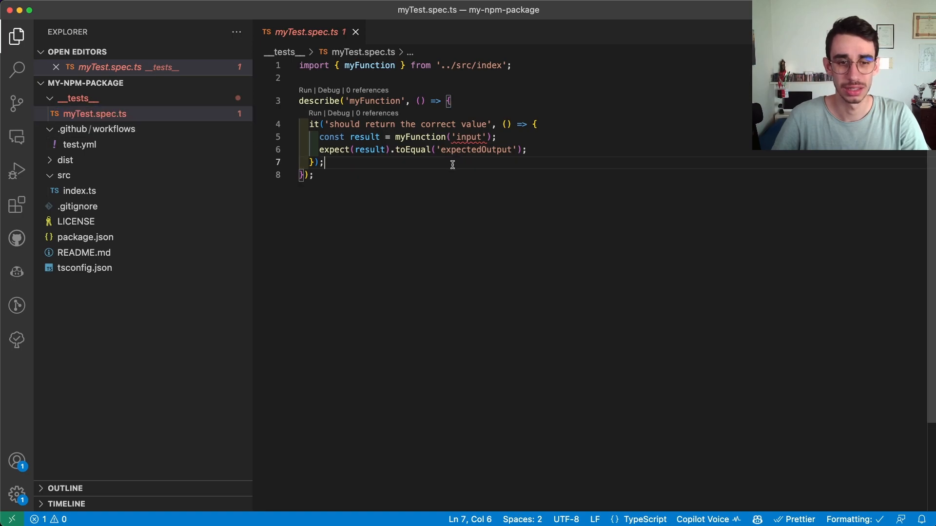
# Install the dependencies with ni in the terminal, adding node_modules and package-lock.json
pyautogui.click(79, 190)
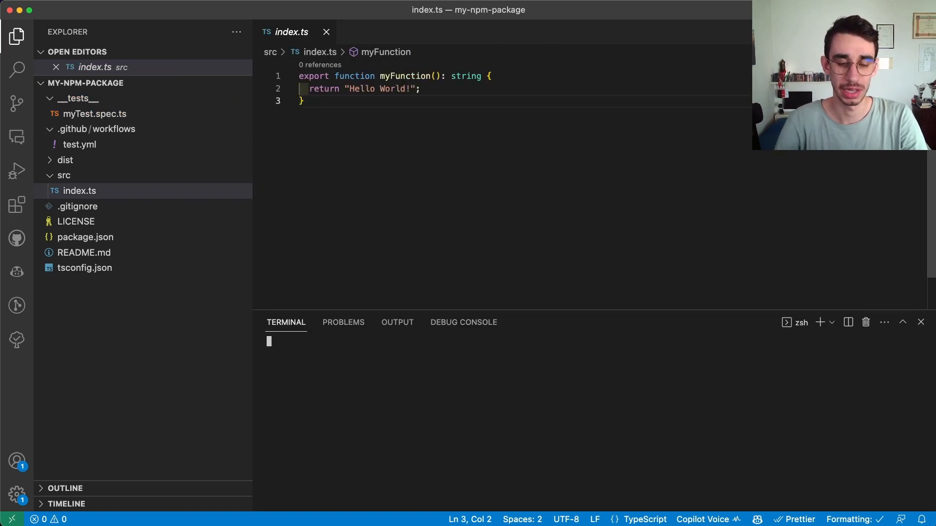
pyautogui.write('ni')
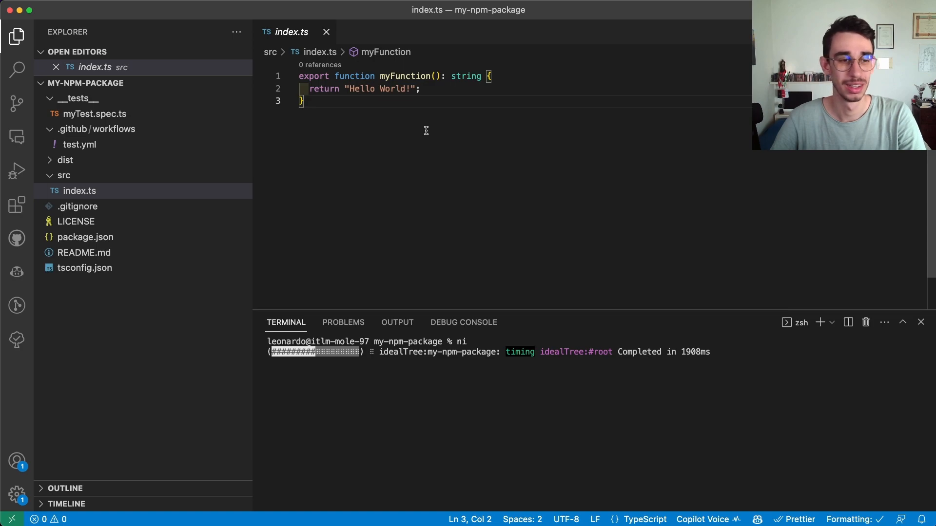
pyautogui.click(79, 190)
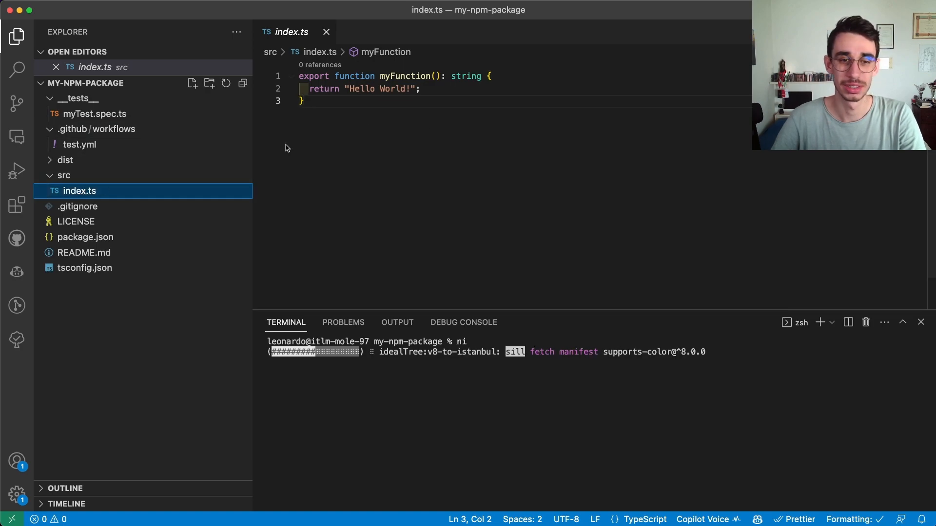
pyautogui.press('cmd+a')
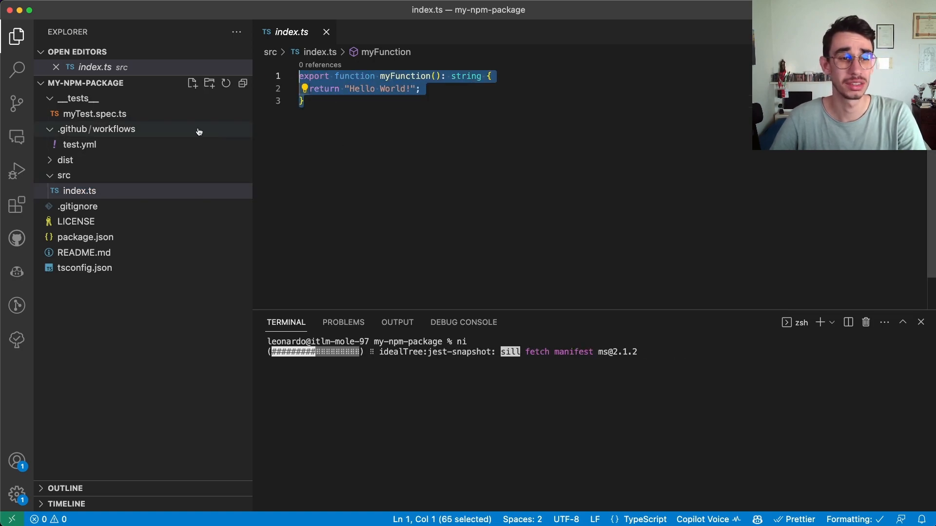
# Reveal the extra 'input' argument error in myTest.spec.ts
pyautogui.click(96, 113)
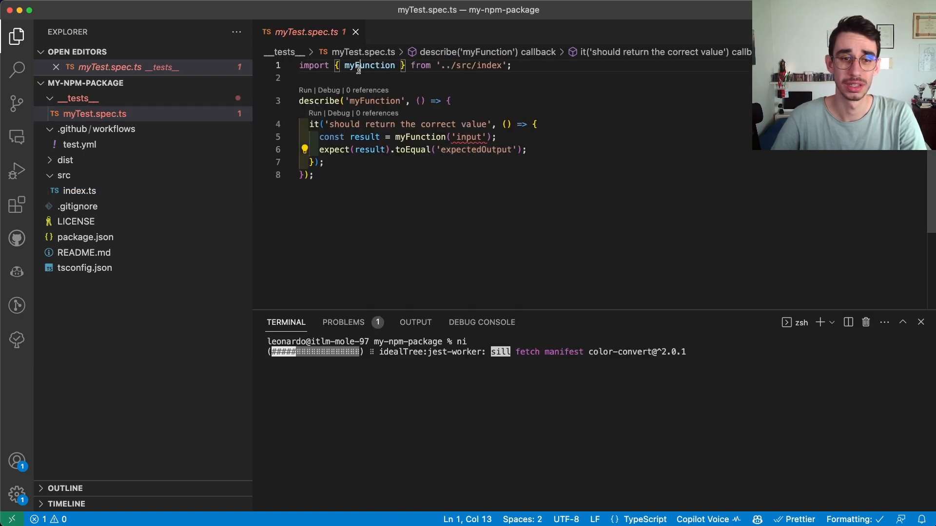
pyautogui.doubleClick(368, 65)
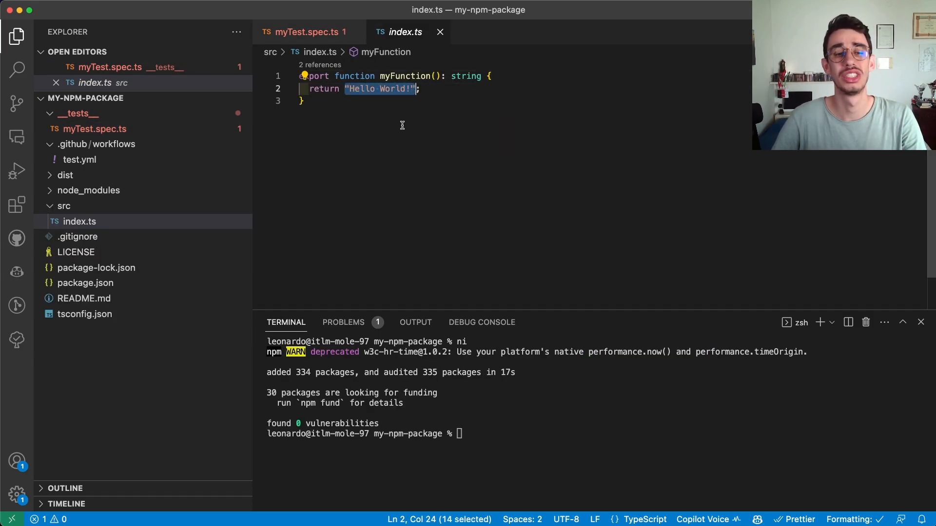
pyautogui.click(307, 32)
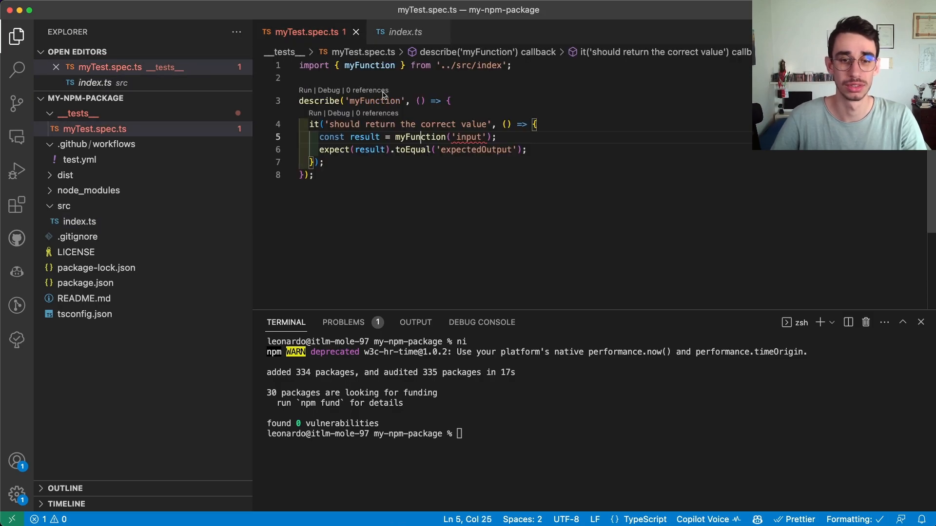
pyautogui.doubleClick(470, 136)
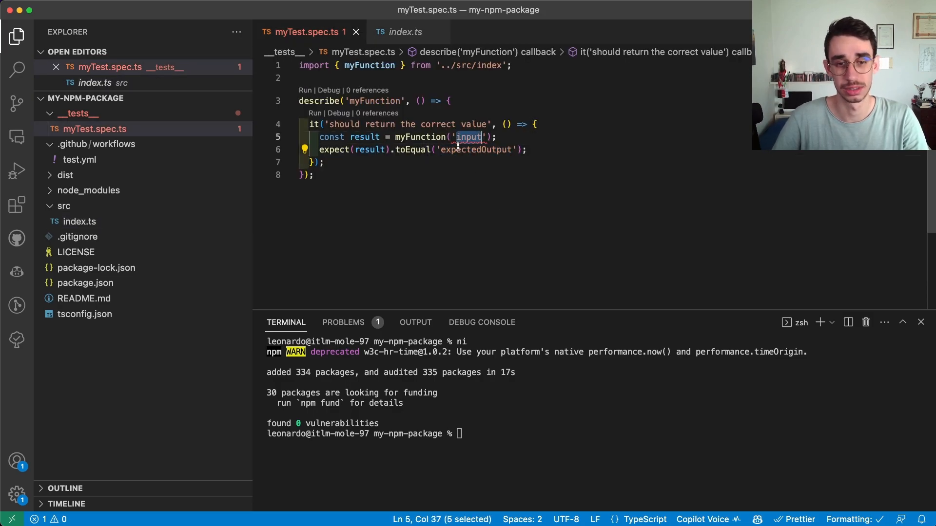
pyautogui.moveTo(469, 137)
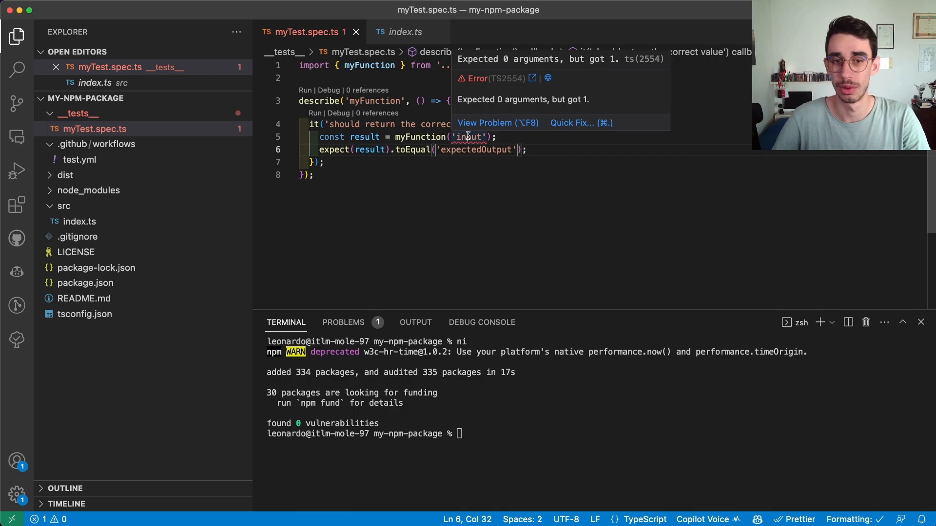
# Send /createWorkspace for a Node project with husky pre-commit prettier and lint, pre-push jest tests
pyautogui.click(406, 32)
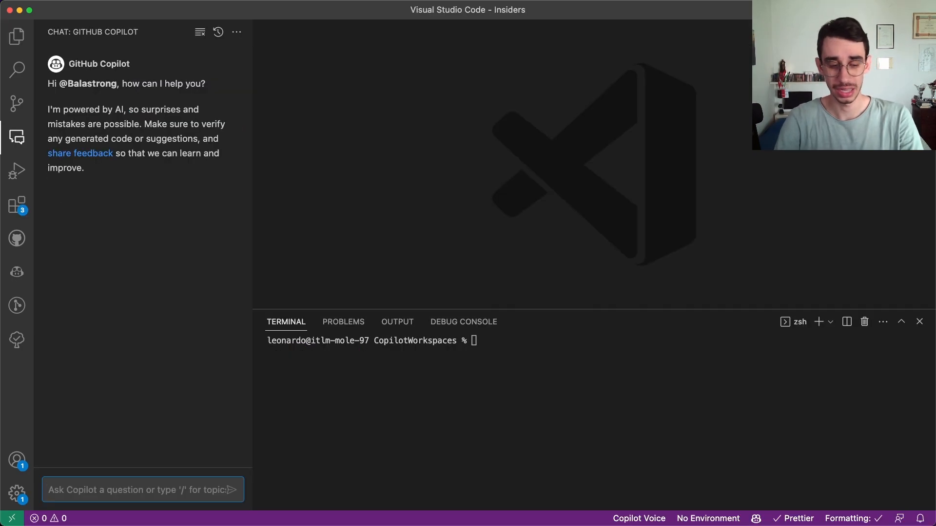
pyautogui.write('/createWorkspace')
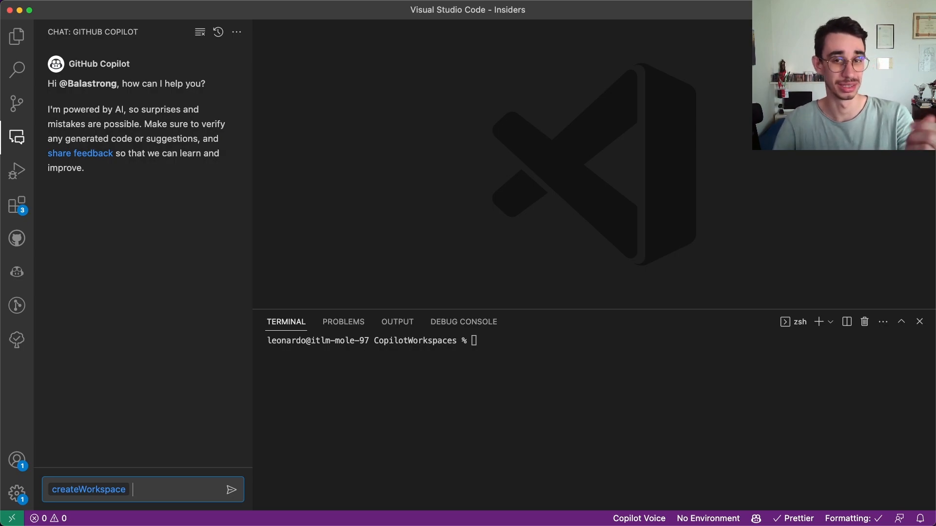
pyautogui.write('node project with husky')
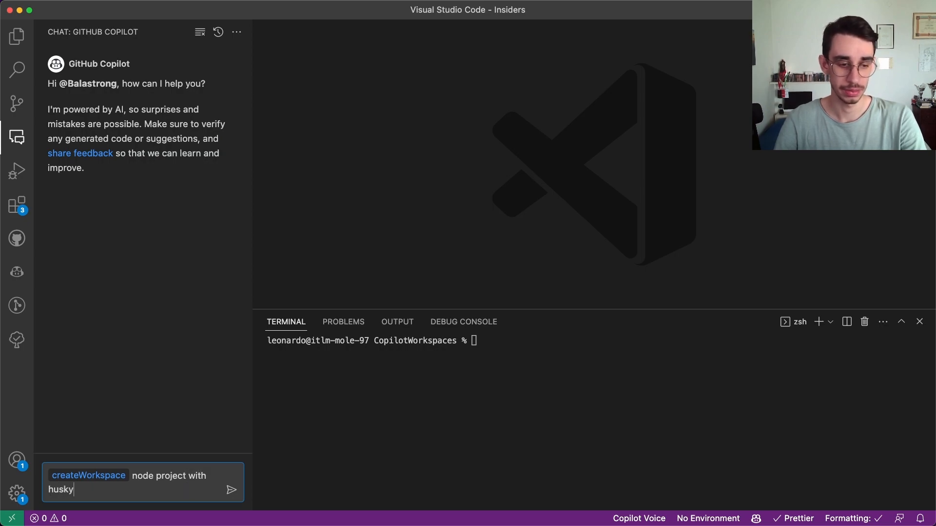
pyautogui.write('on pre commit doing prettier and')
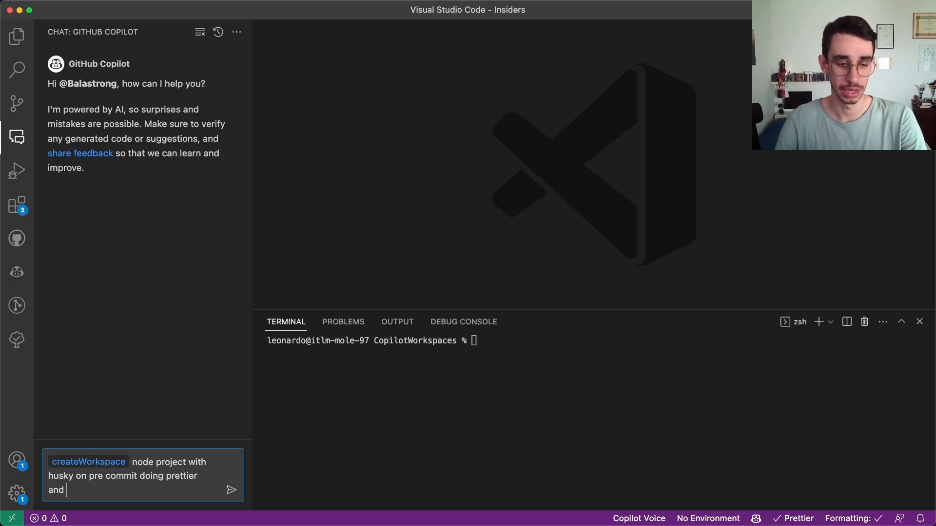
pyautogui.write('lint, on pre push runnning tests')
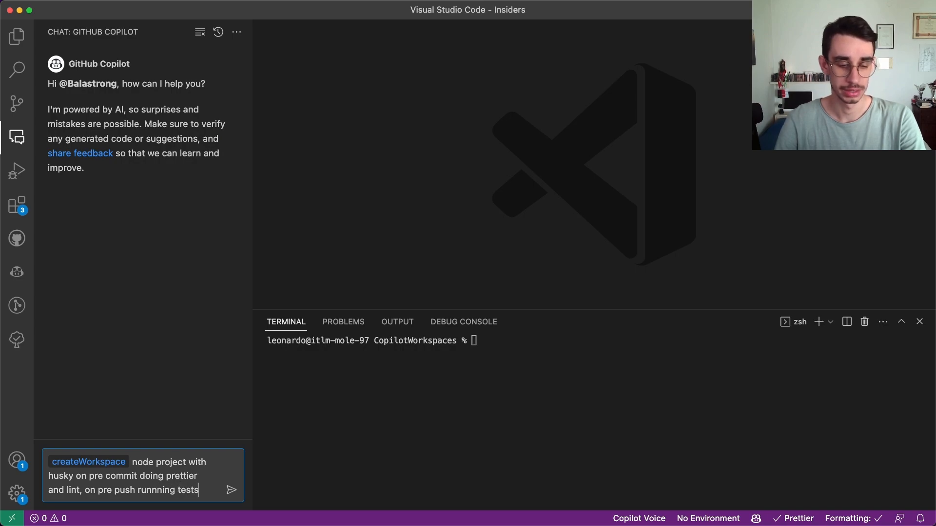
pyautogui.write('with jest')
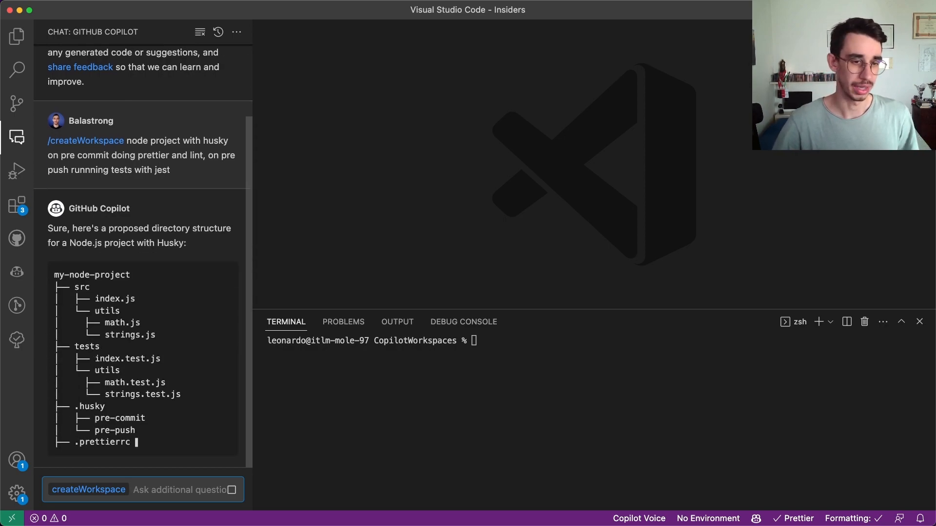
pyautogui.scroll(-3)
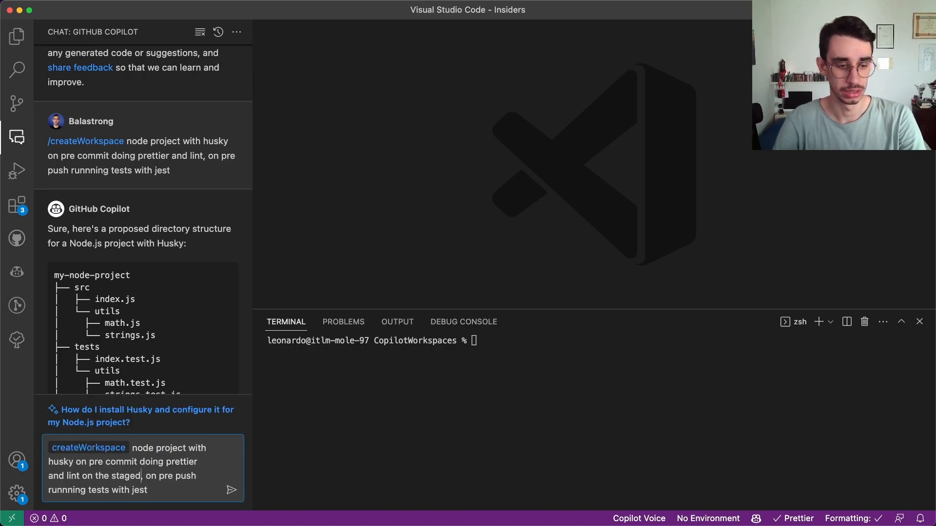
pyautogui.click(231, 491)
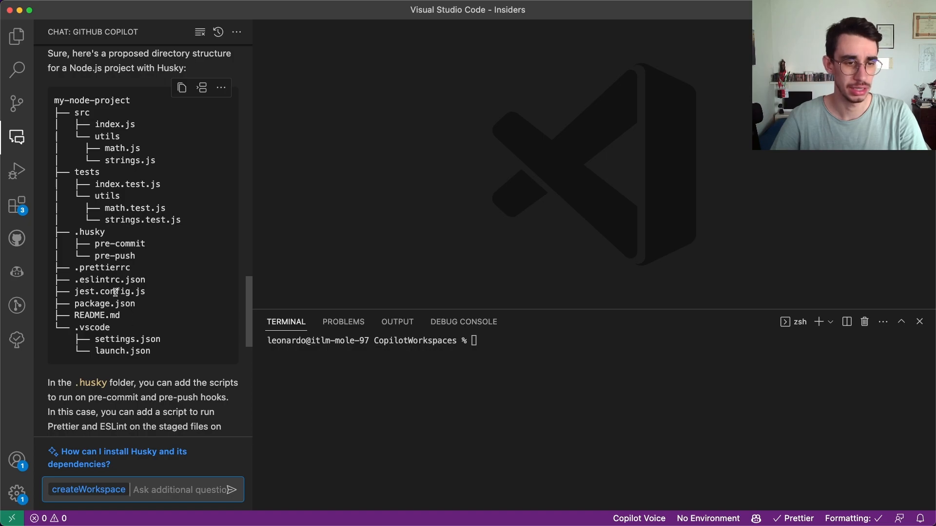
pyautogui.scroll(-3)
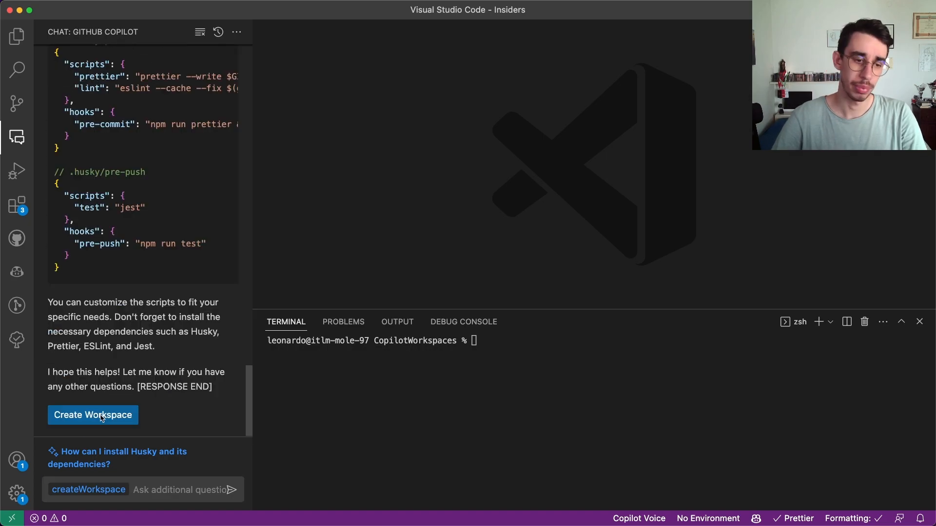
# Create the my-node-project workspace in the chosen folder and open it
pyautogui.click(93, 415)
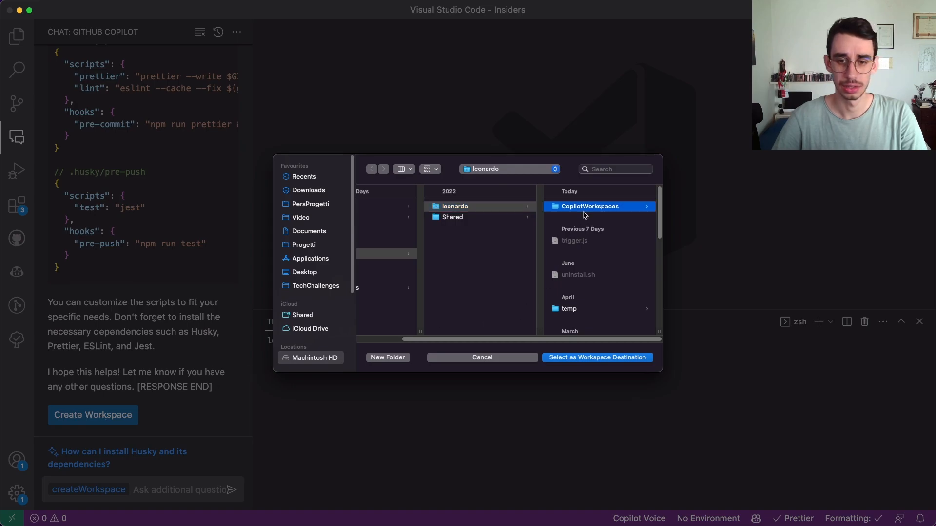
pyautogui.click(596, 356)
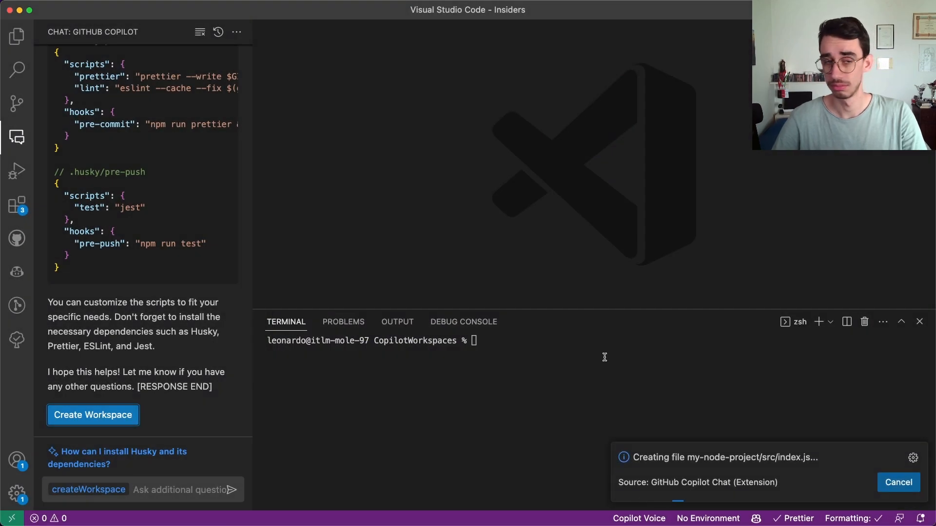
pyautogui.click(92, 415)
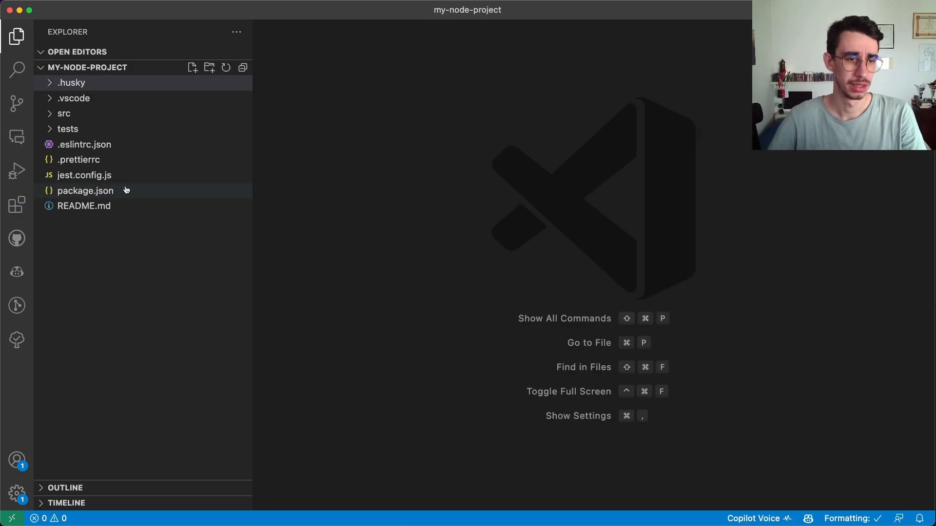
# Review package.json's lint-staged section, src/index.js, utils/math.js and the index test file
pyautogui.doubleClick(85, 190)
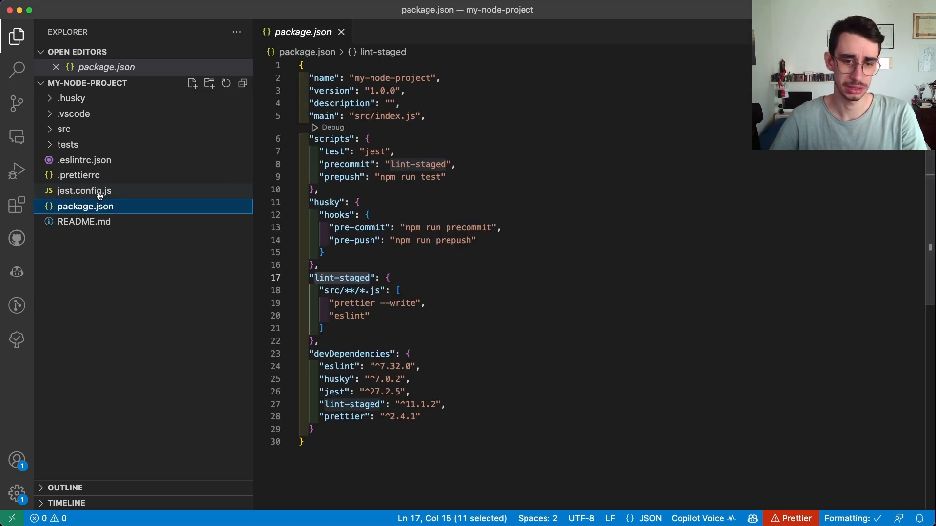
pyautogui.doubleClick(343, 278)
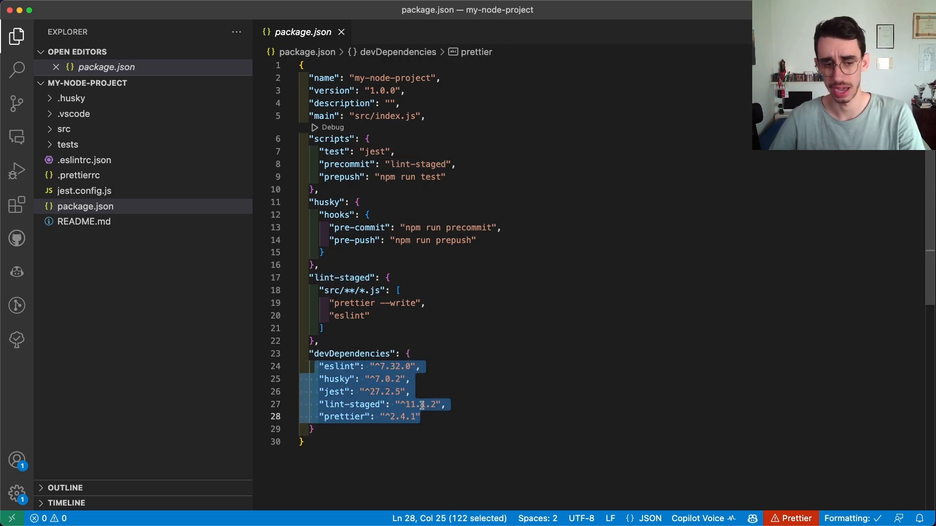
pyautogui.click(64, 128)
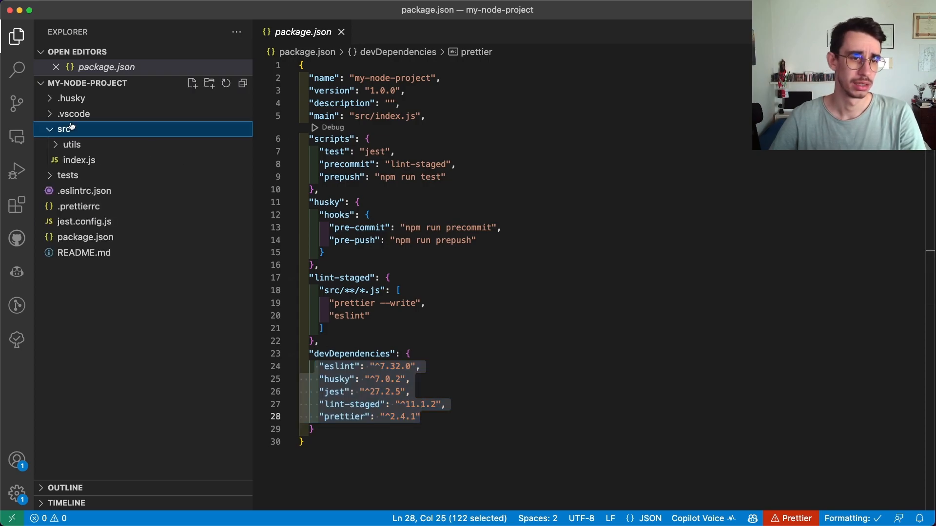
pyautogui.click(78, 160)
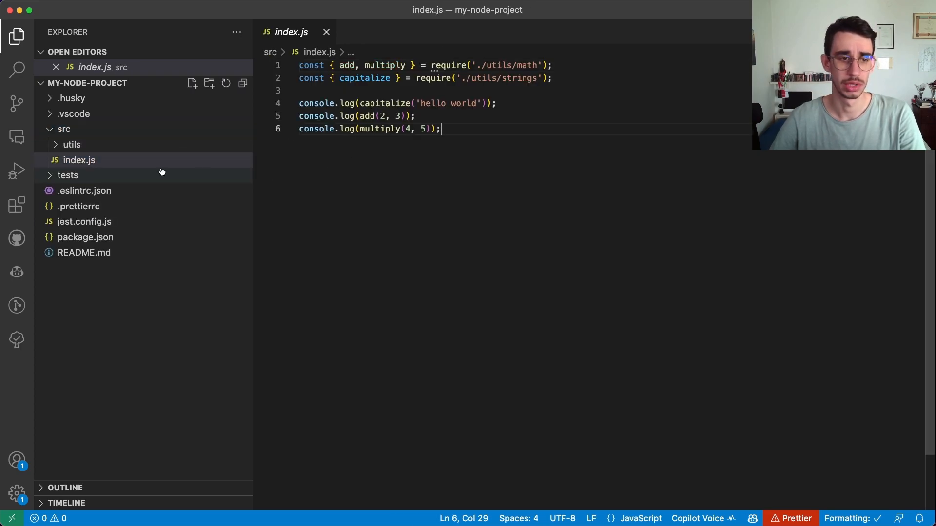
pyautogui.click(84, 160)
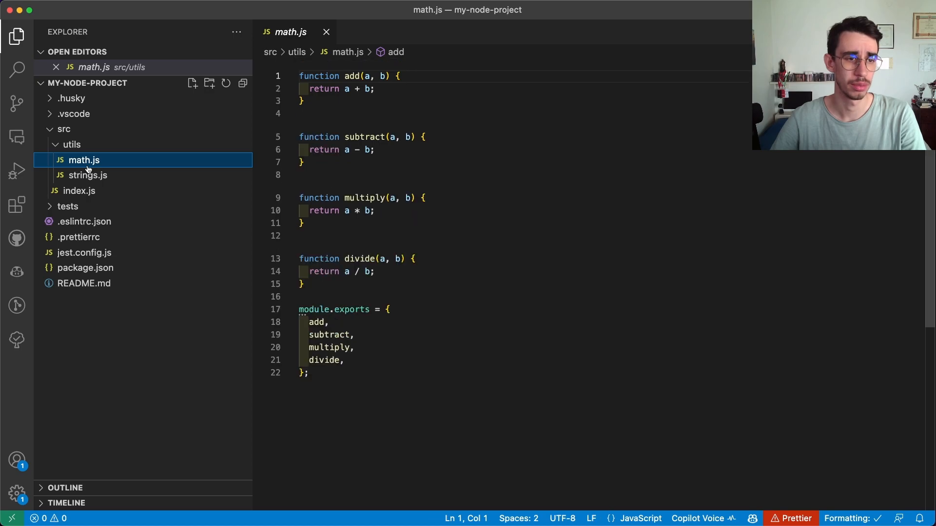
pyautogui.click(67, 205)
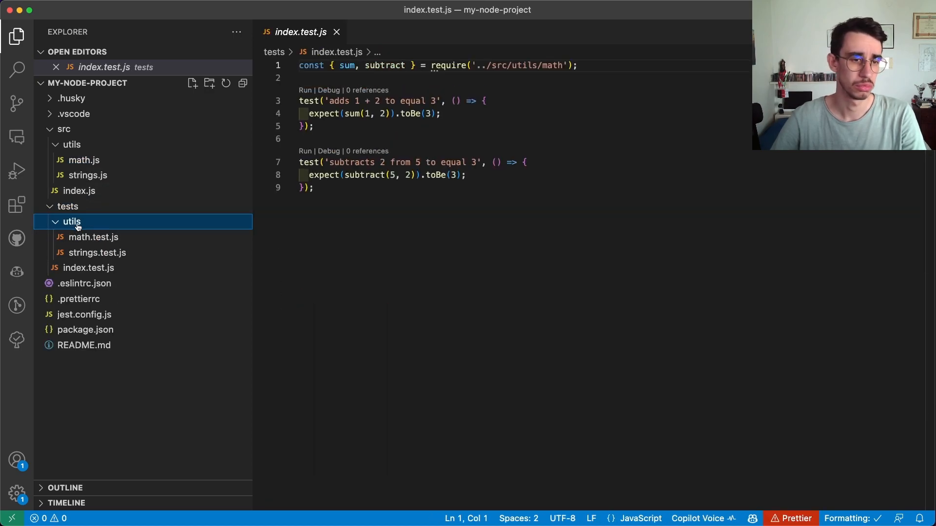
pyautogui.click(93, 237)
pyautogui.write('ni')
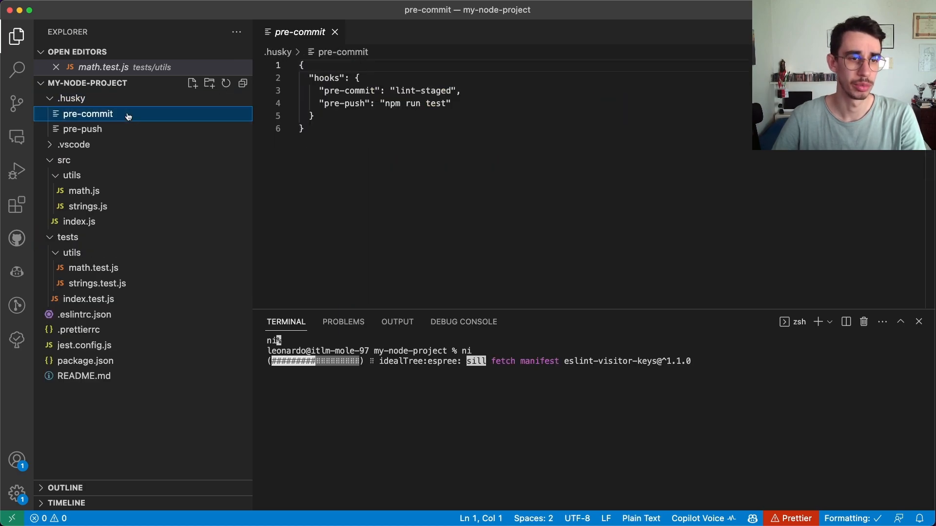
# Review the generated pre-push and pre-commit hook files under .husky
pyautogui.click(82, 128)
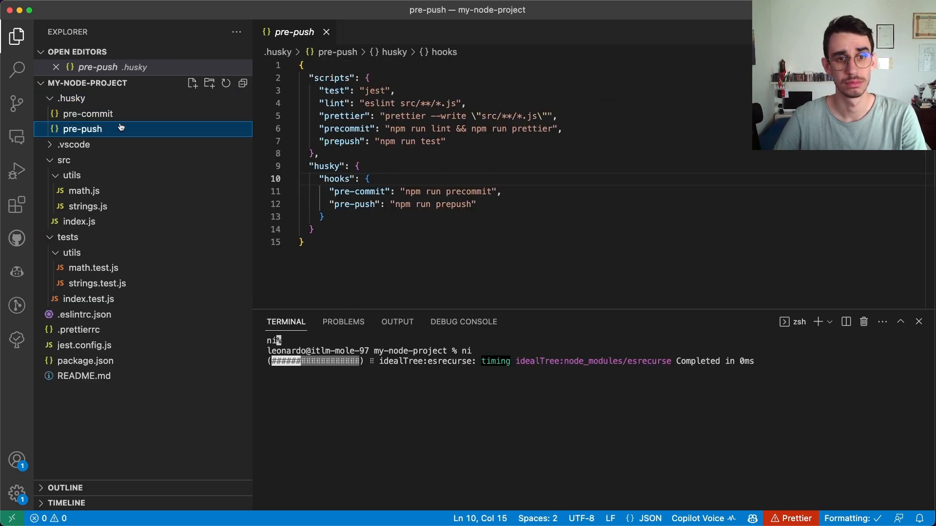
pyautogui.click(87, 113)
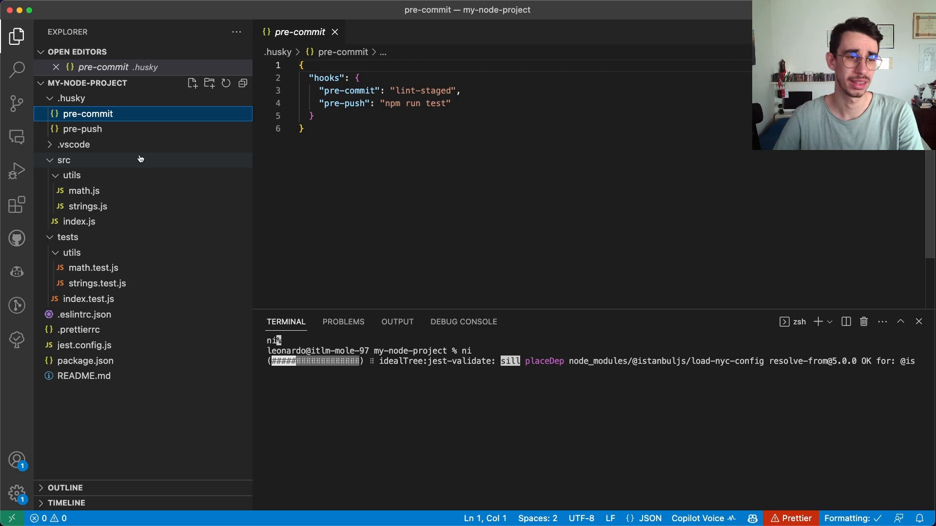
pyautogui.click(82, 128)
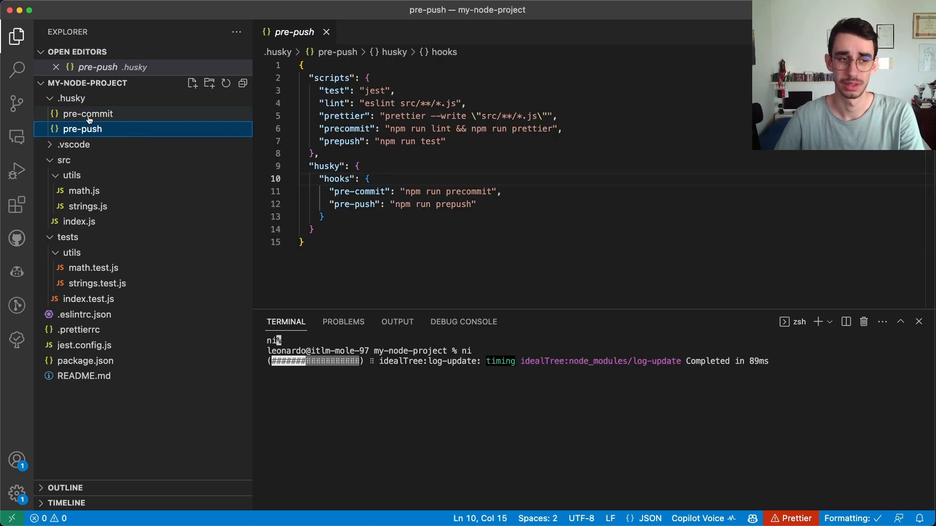
pyautogui.click(87, 113)
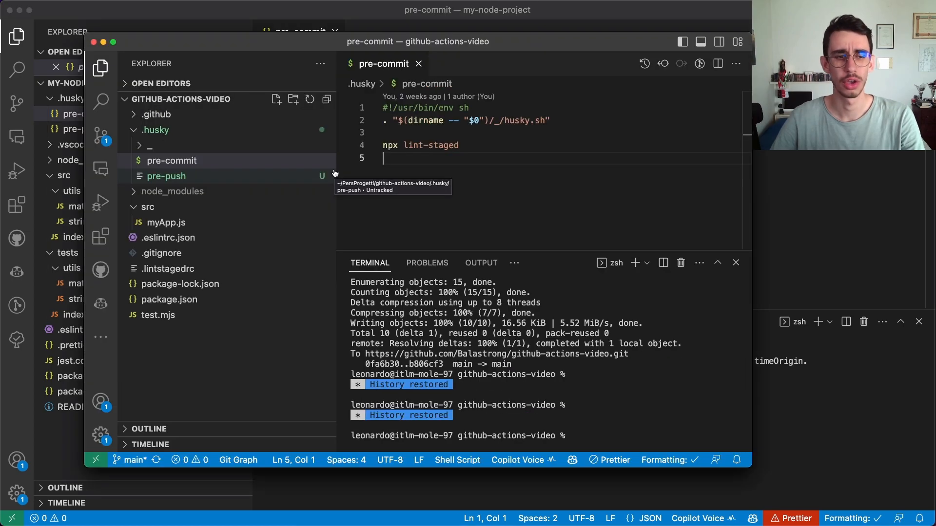
# Compare against the other project's pre-push and pre-commit hooks
pyautogui.click(166, 177)
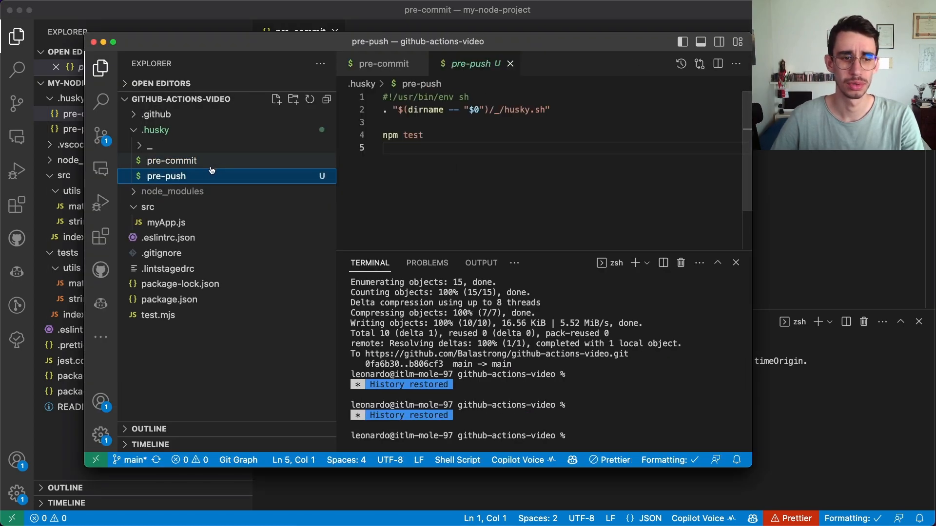
pyautogui.click(172, 160)
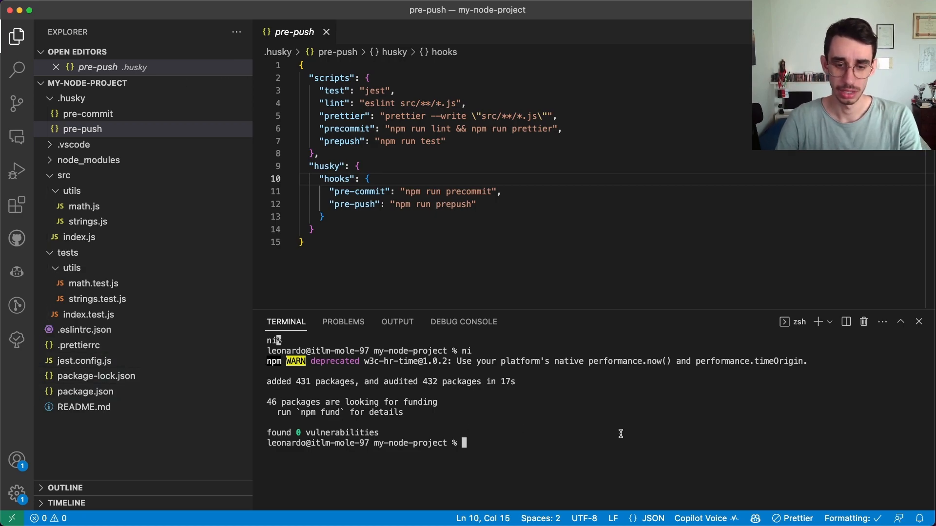
# Run 'nr test' (6 failed, 4 passed) and review jest.config.json and math.test.js
pyautogui.write('nr test')
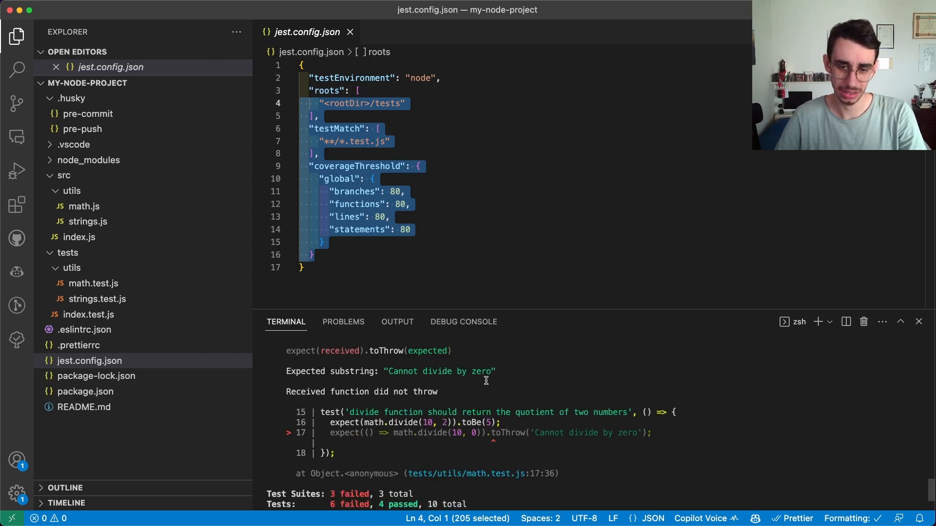
pyautogui.click(543, 186)
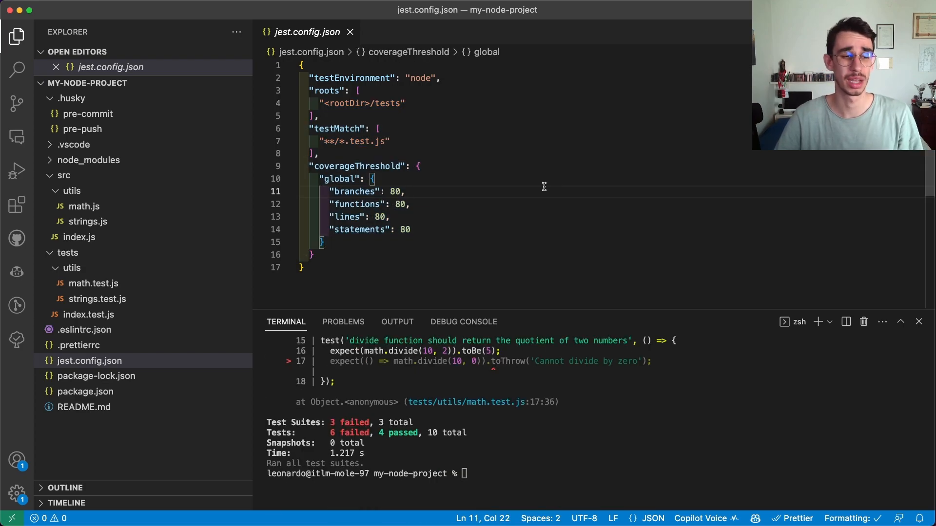
pyautogui.click(94, 282)
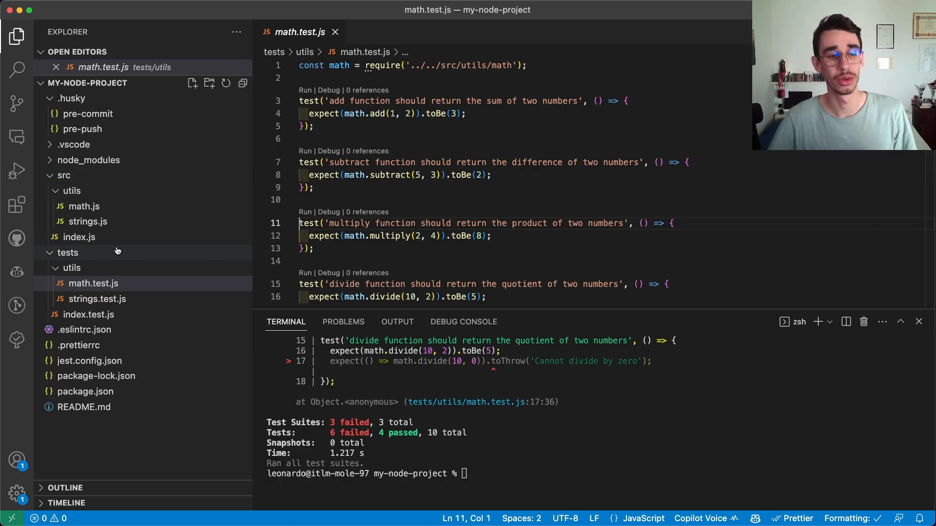
# Review strings.js and strings.test.js among the generated test files
pyautogui.click(87, 221)
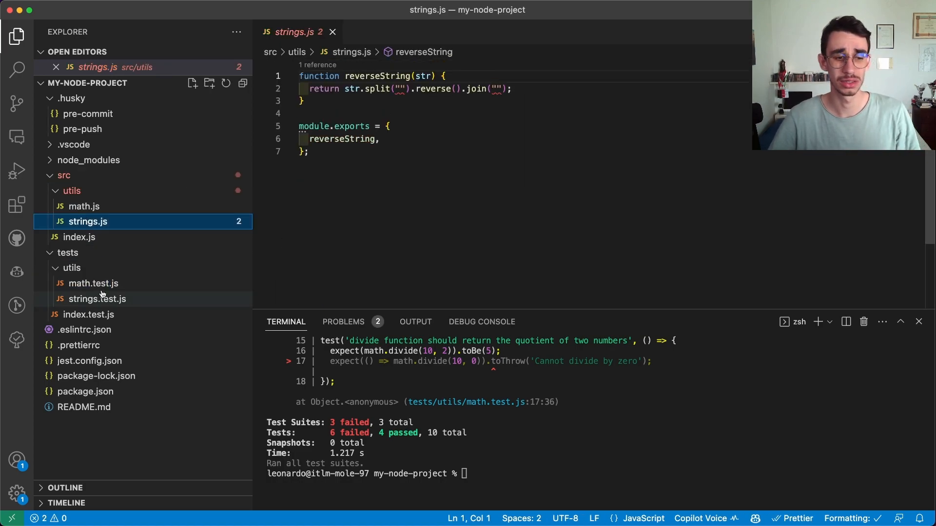
pyautogui.click(97, 298)
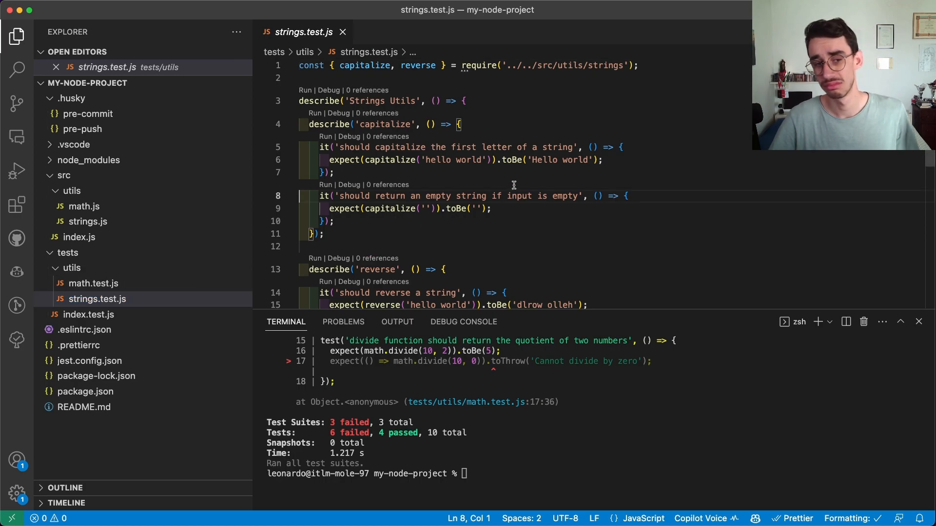
pyautogui.click(401, 221)
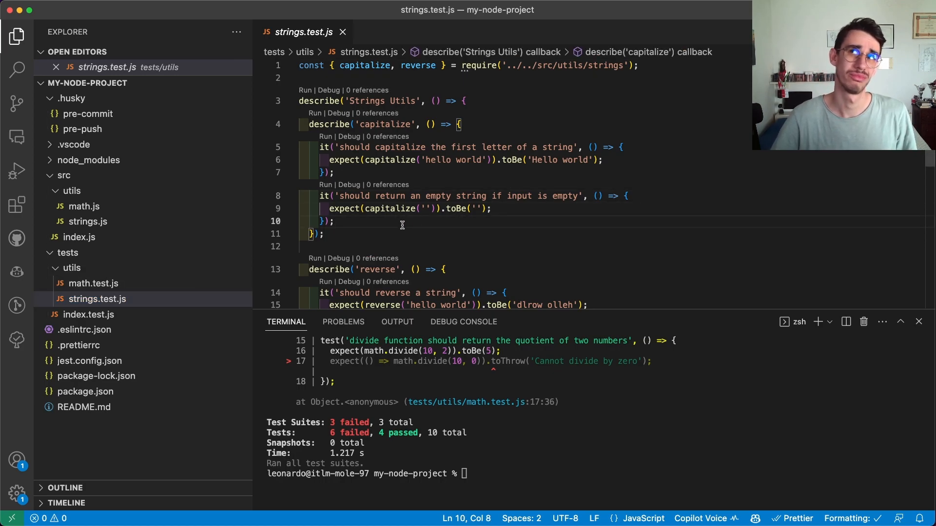
pyautogui.click(336, 221)
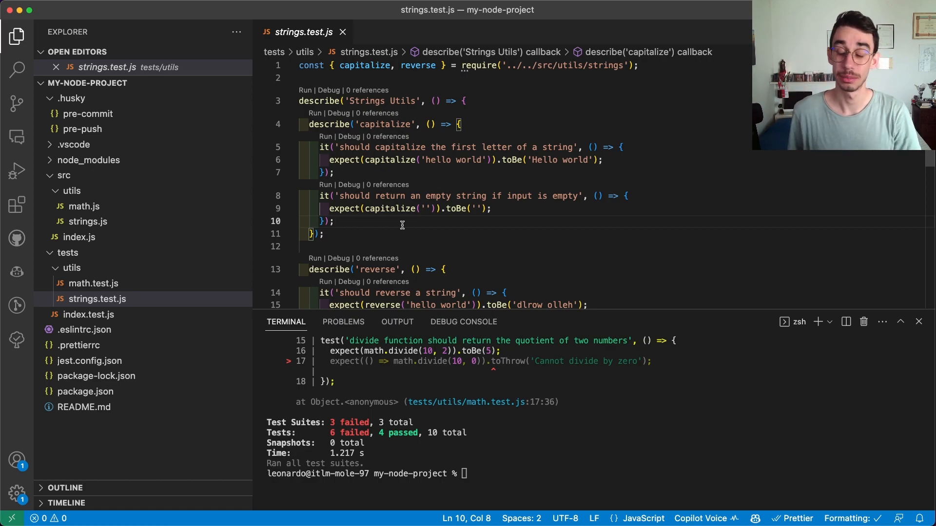
pyautogui.moveTo(17, 136)
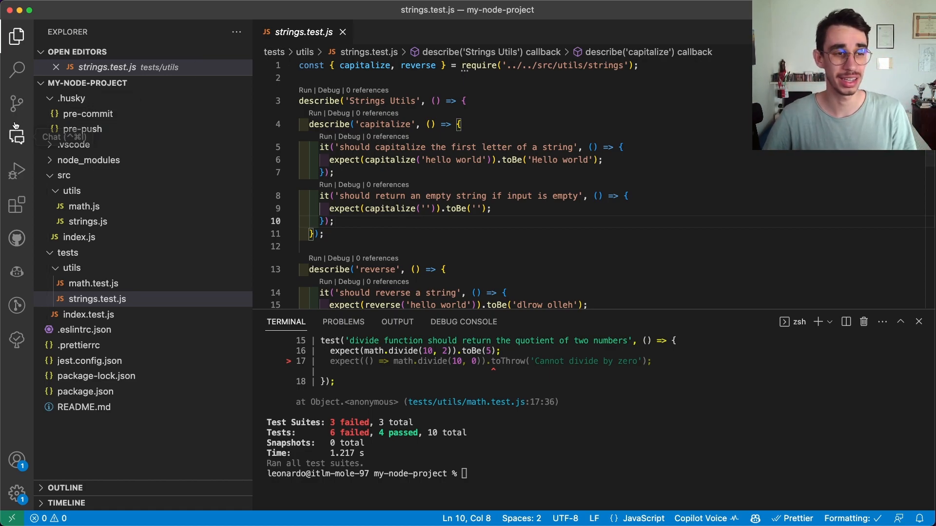
# Start a fresh Copilot chat and list its slash commands with '/'
pyautogui.click(17, 136)
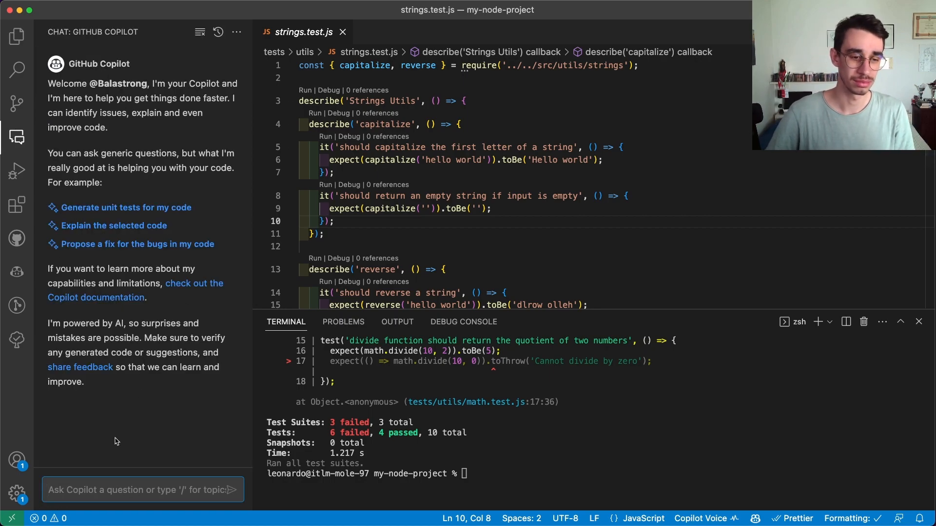
pyautogui.write('/')
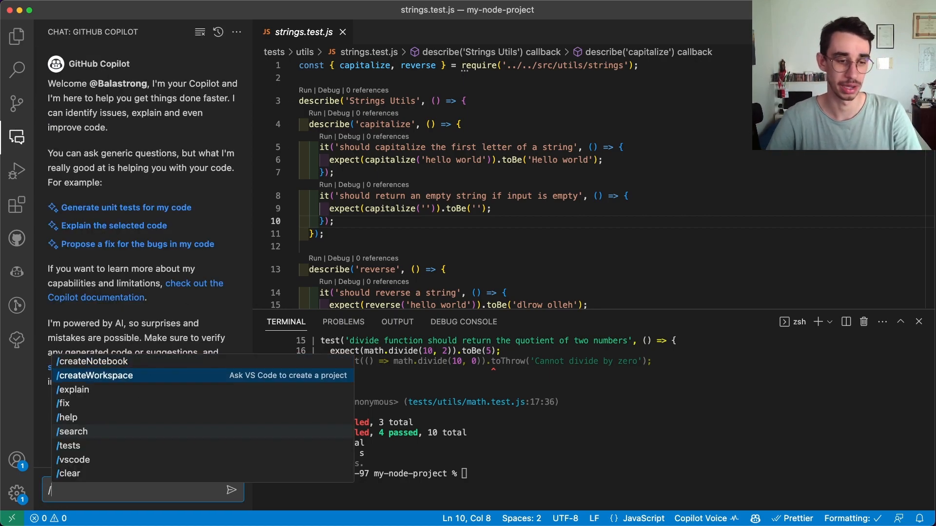
pyautogui.moveTo(69, 474)
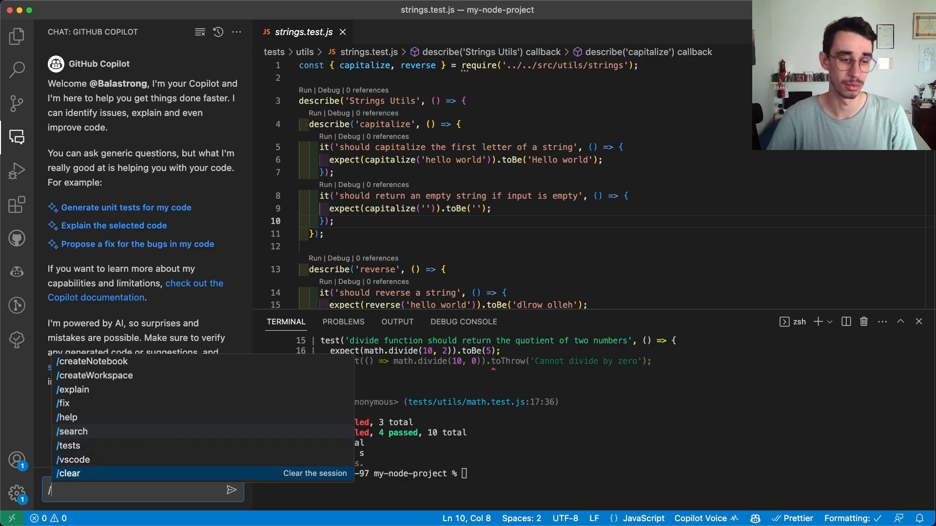